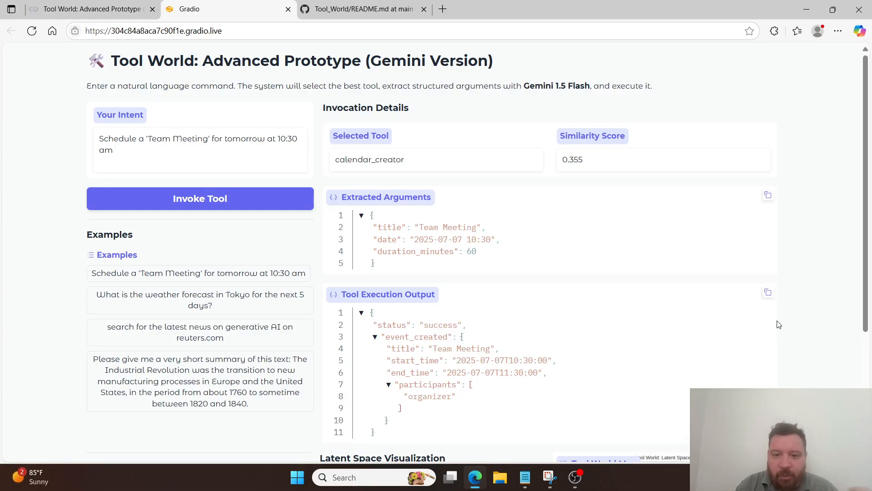
pyautogui.moveTo(826, 371)
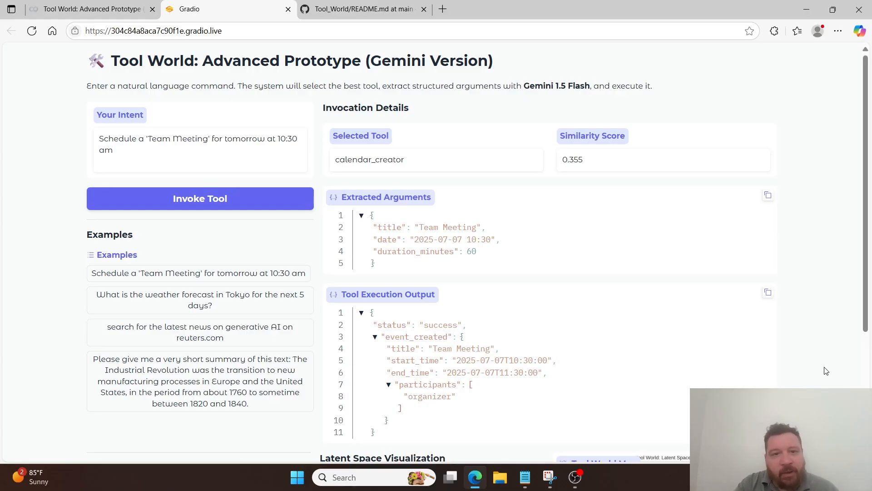
# - Scroll over the Tool World app and run the generative AI news search example
pyautogui.scroll(-3)
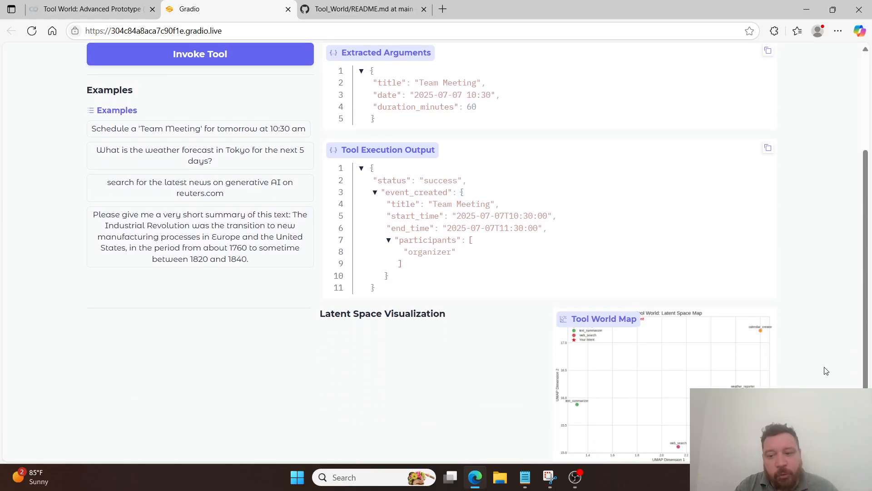
pyautogui.scroll(3)
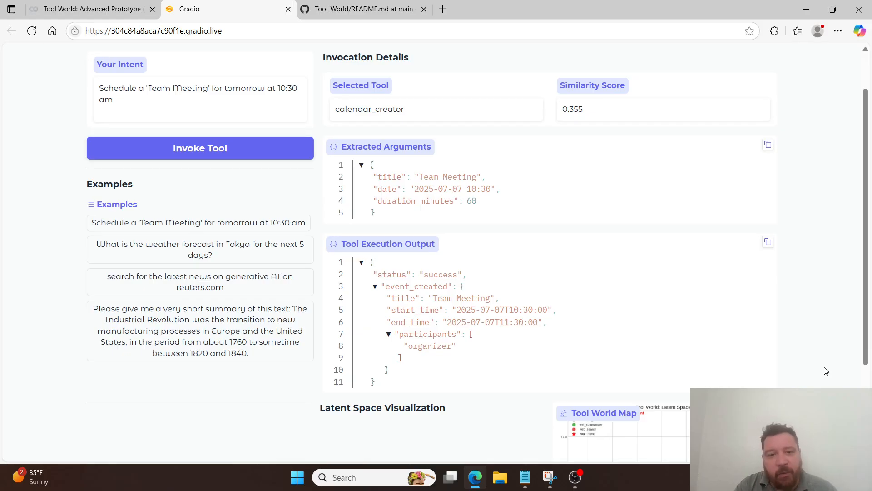
pyautogui.scroll(-3)
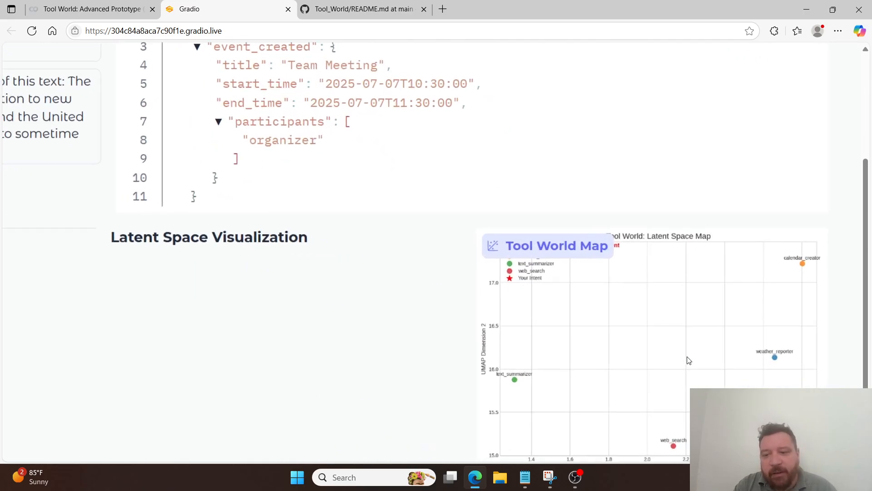
pyautogui.scroll(-3)
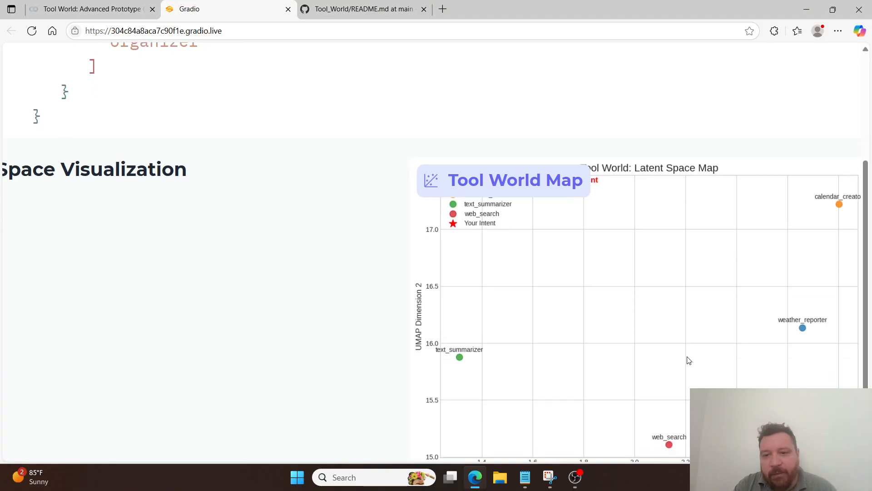
pyautogui.scroll(-3)
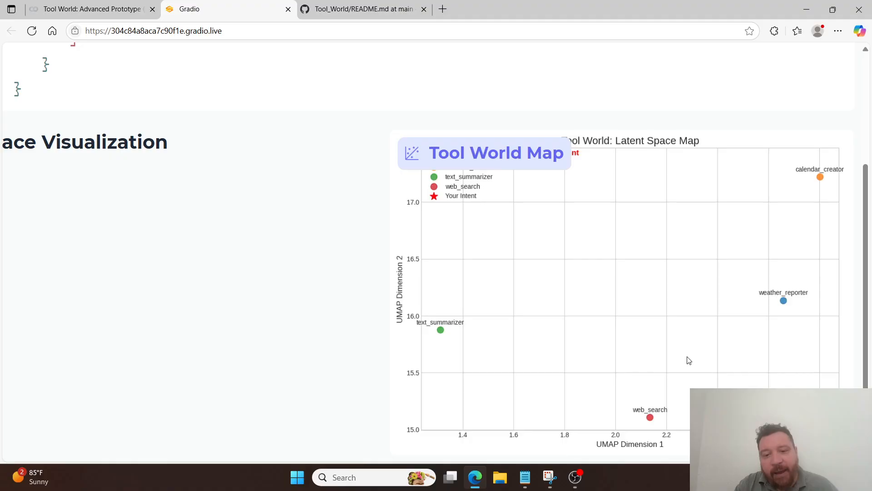
pyautogui.moveTo(582, 352)
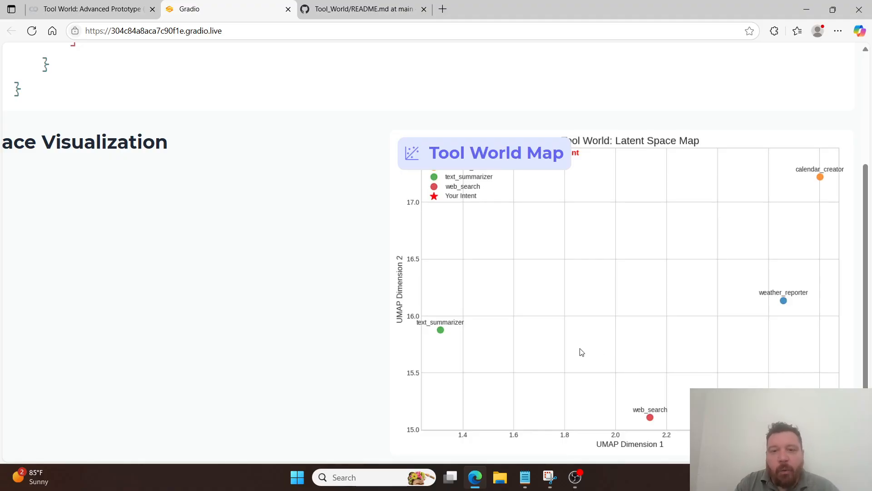
pyautogui.moveTo(439, 327)
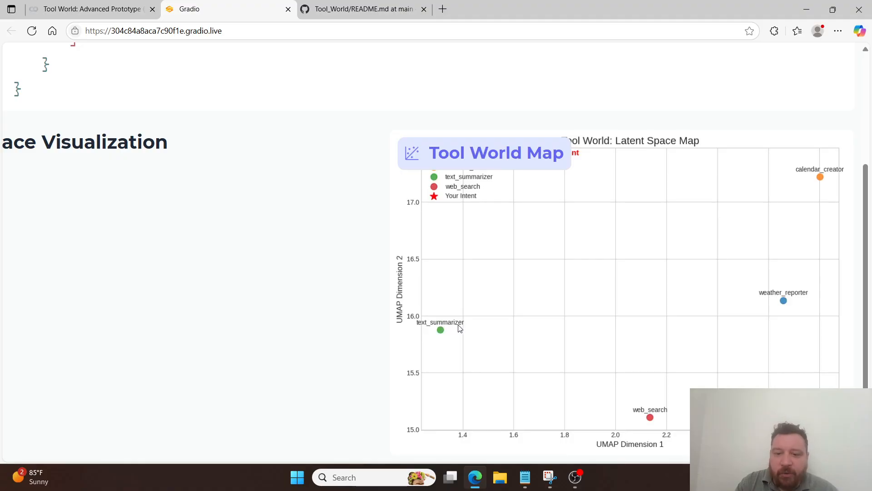
pyautogui.moveTo(764, 349)
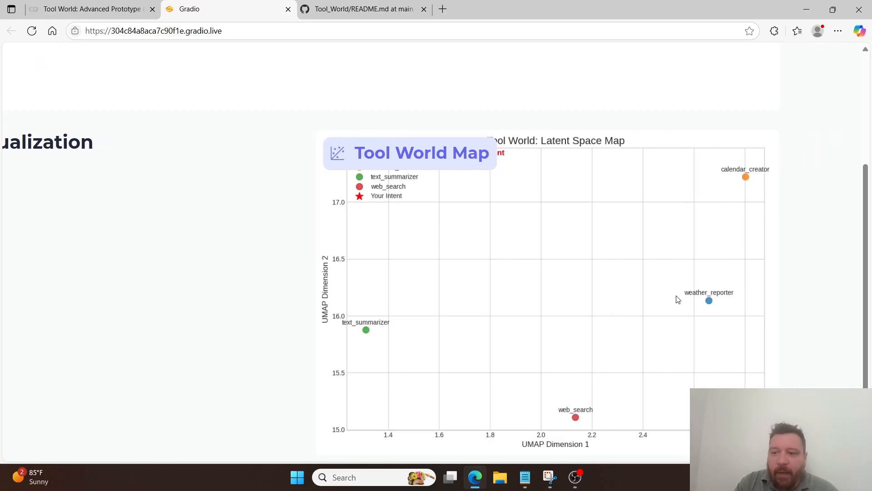
pyautogui.scroll(-3)
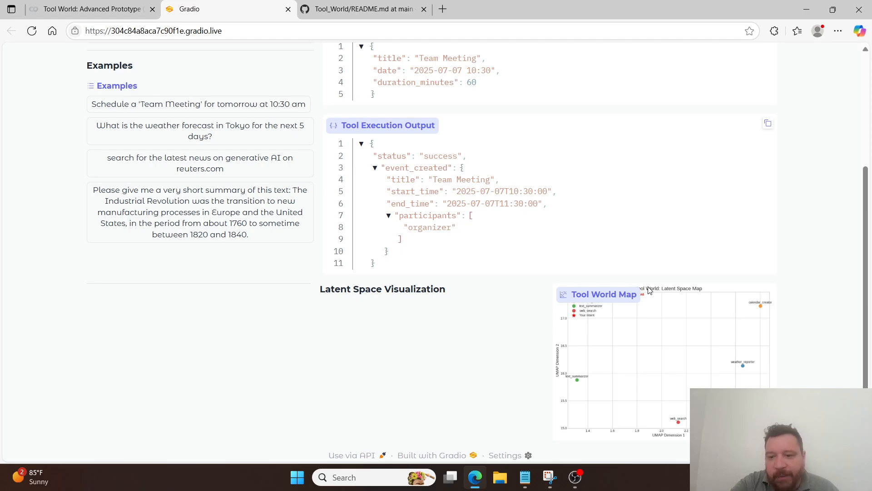
pyautogui.scroll(3)
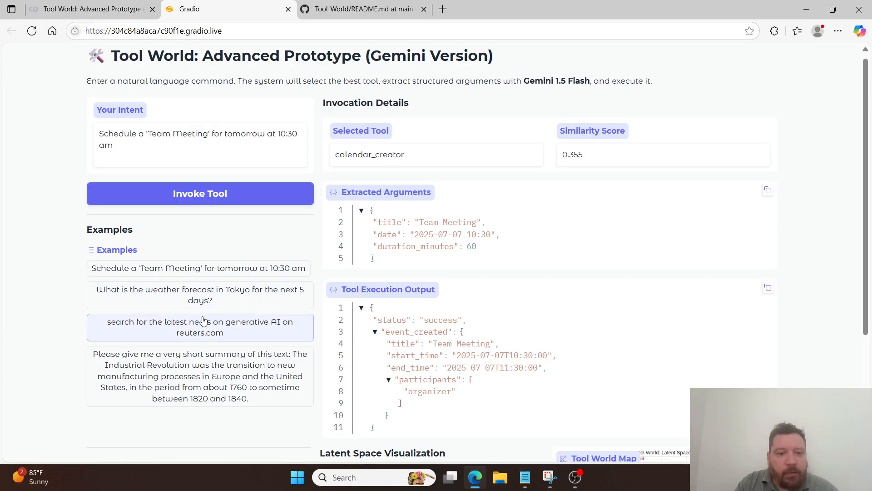
pyautogui.click(200, 193)
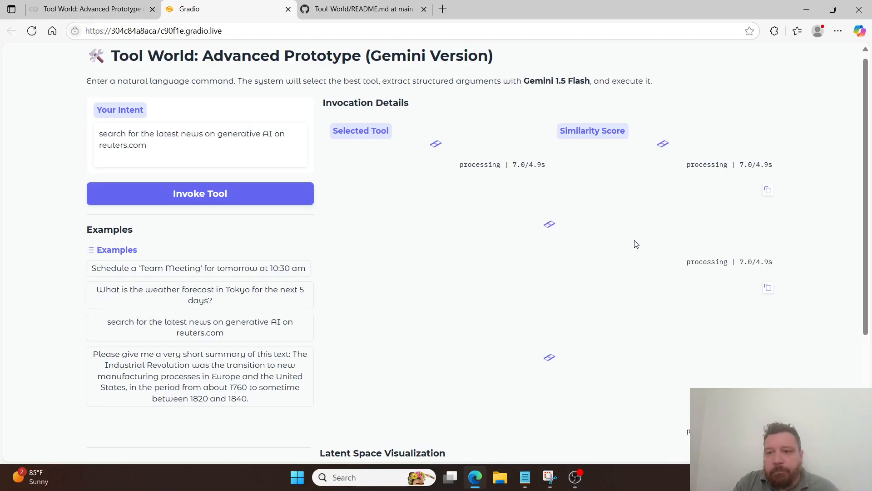
pyautogui.moveTo(287, 10)
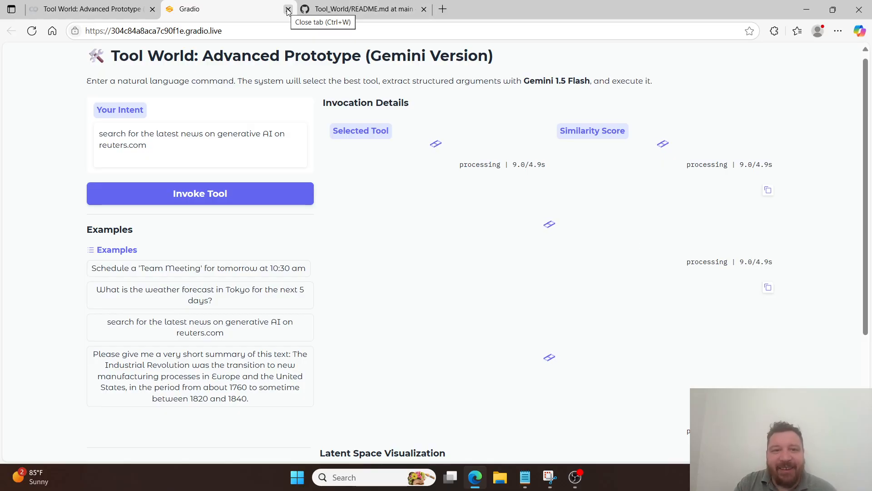
# - Reopen the app from its Colab public URL and invoke the Industrial Revolution summary example
pyautogui.click(288, 10)
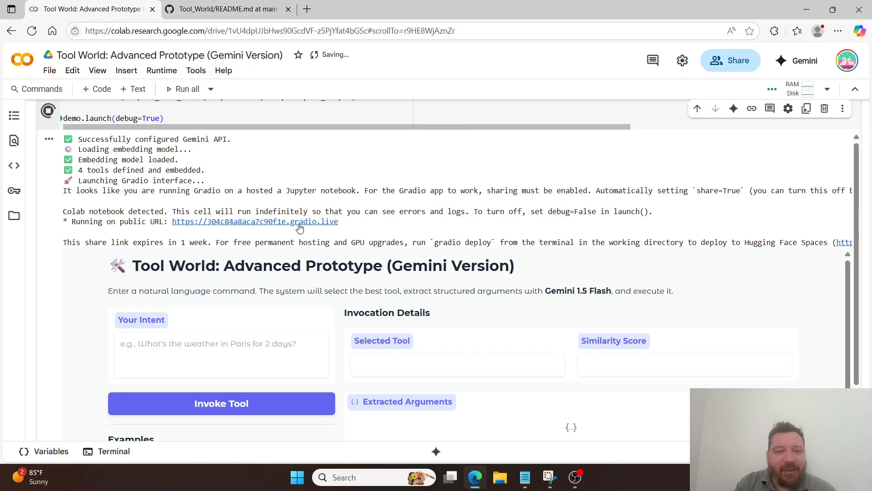
pyautogui.click(254, 221)
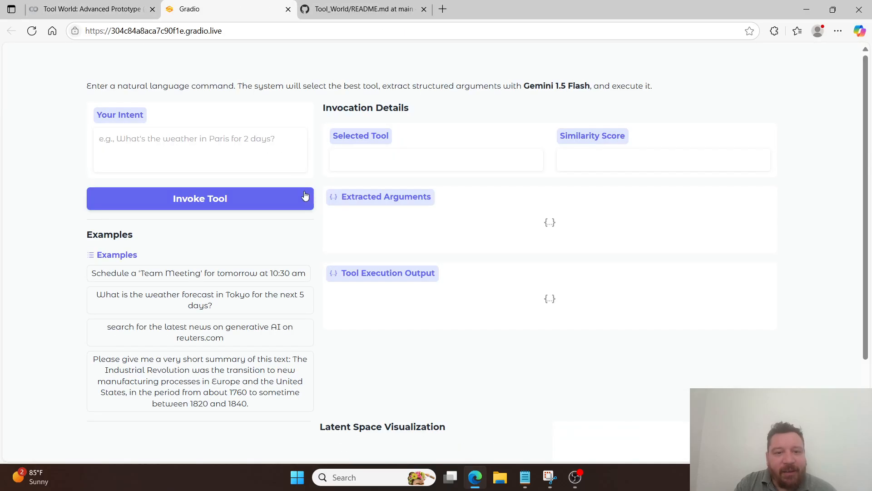
pyautogui.click(200, 380)
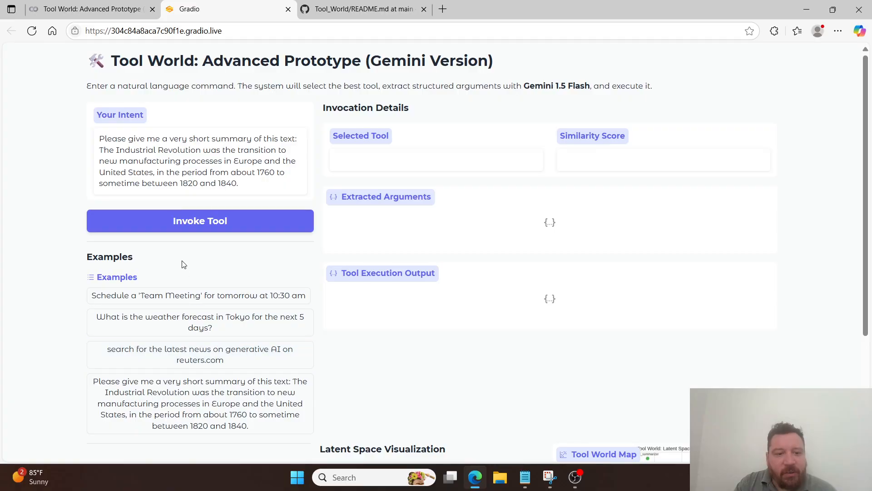
pyautogui.click(200, 220)
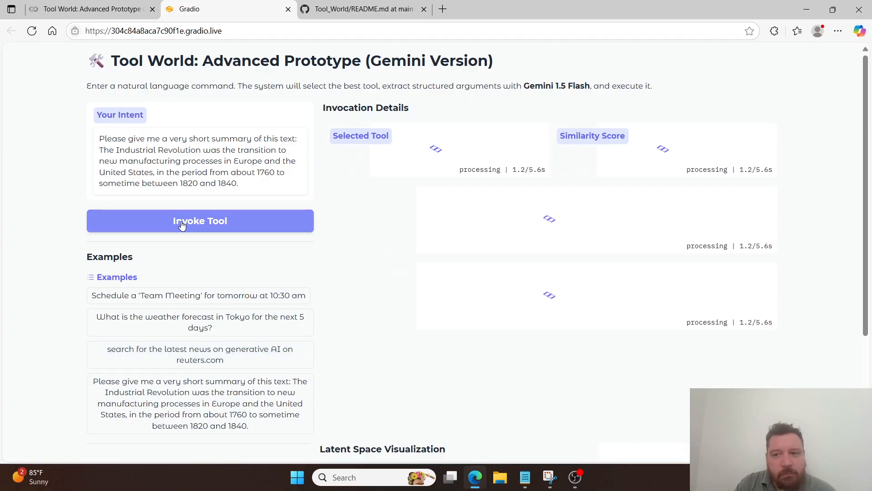
pyautogui.click(199, 220)
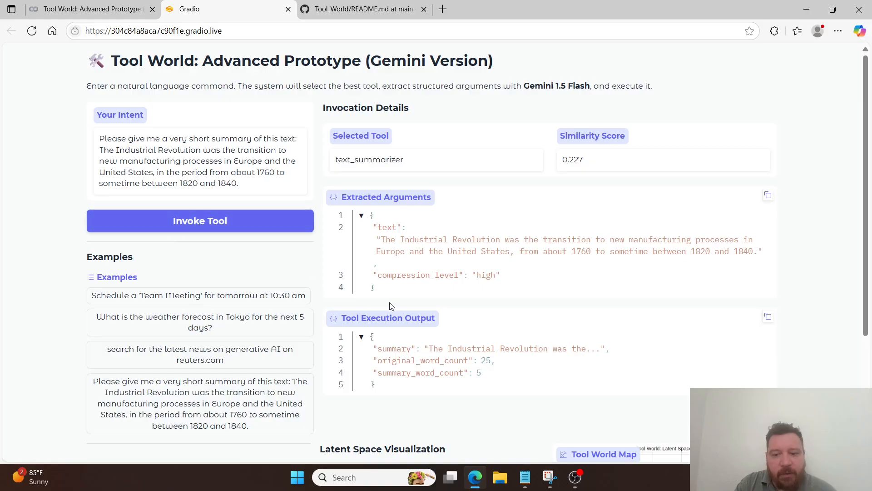
pyautogui.scroll(-3)
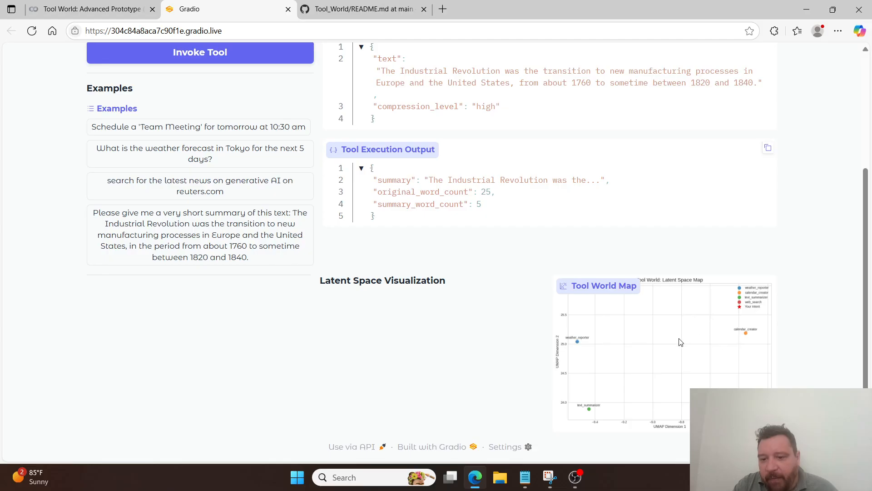
pyautogui.moveTo(762, 338)
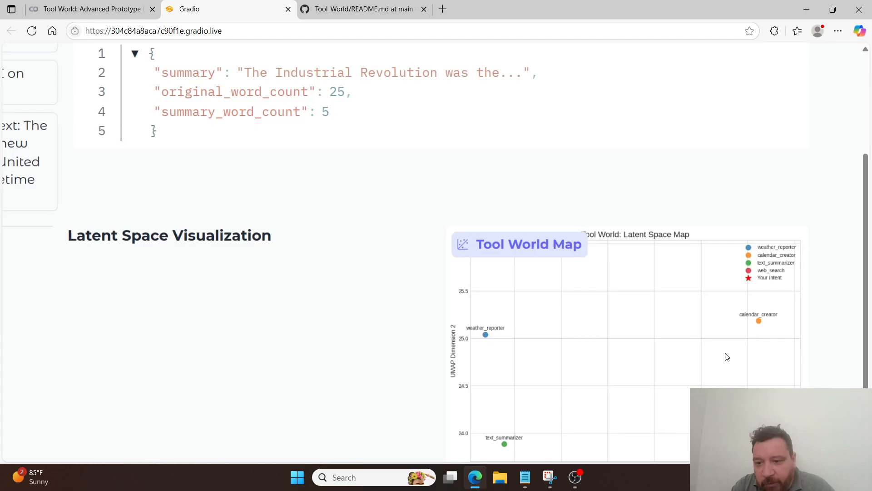
pyautogui.scroll(-3)
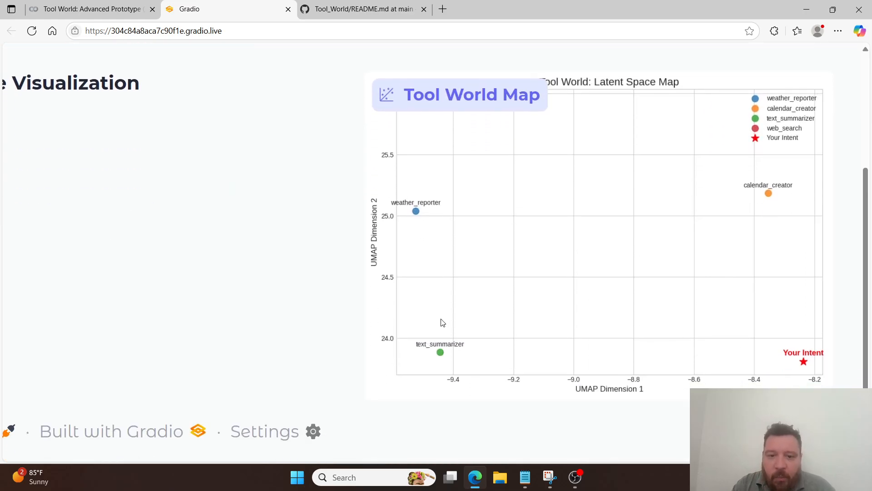
pyautogui.moveTo(788, 371)
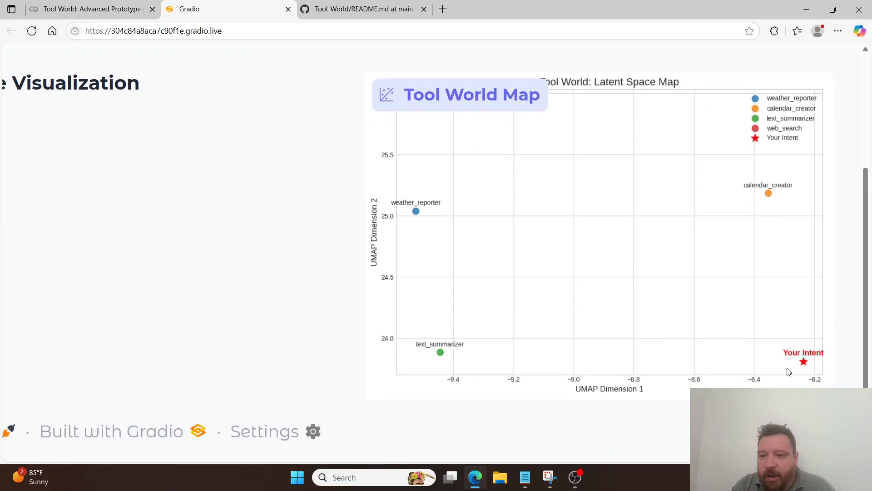
pyautogui.moveTo(805, 362)
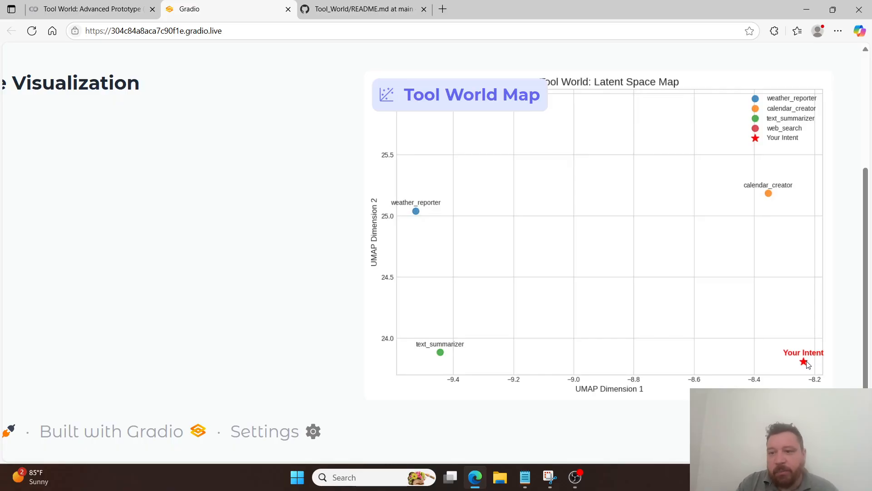
pyautogui.scroll(-3)
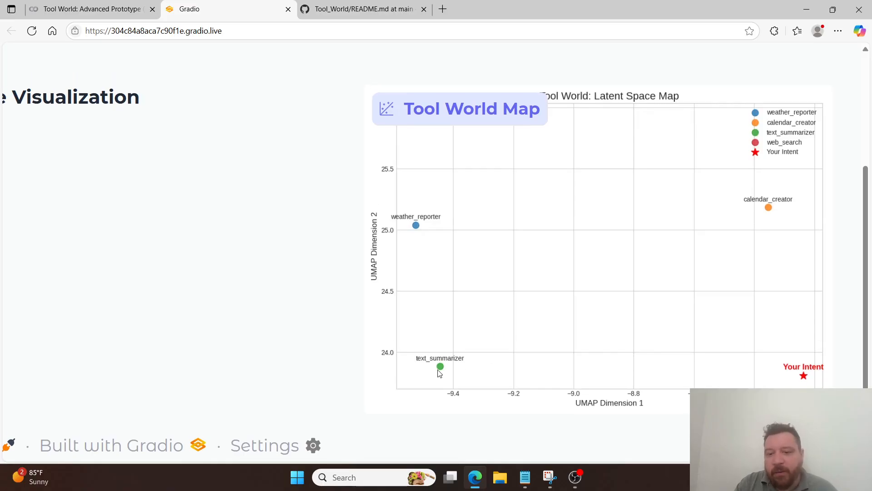
pyautogui.scroll(3)
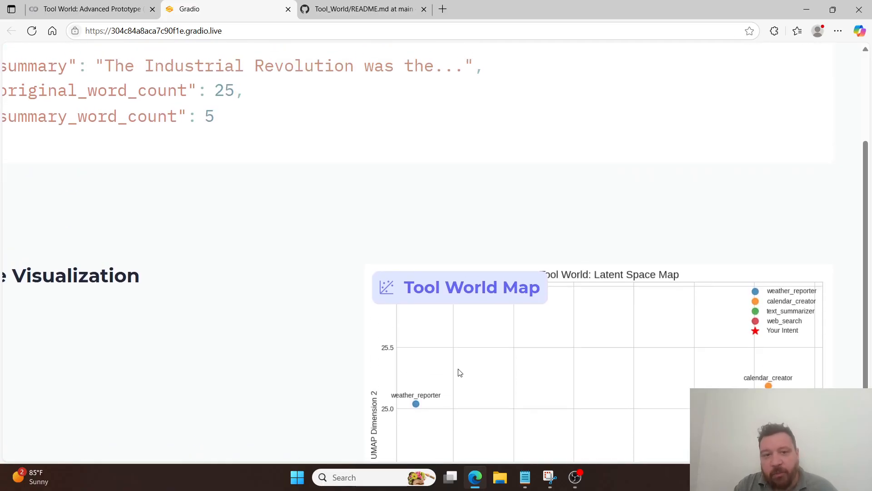
pyautogui.scroll(3)
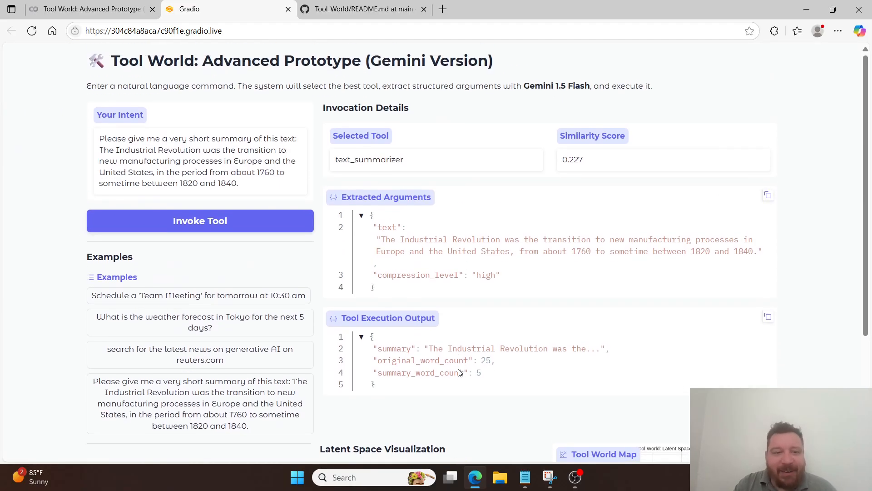
pyautogui.moveTo(580, 165)
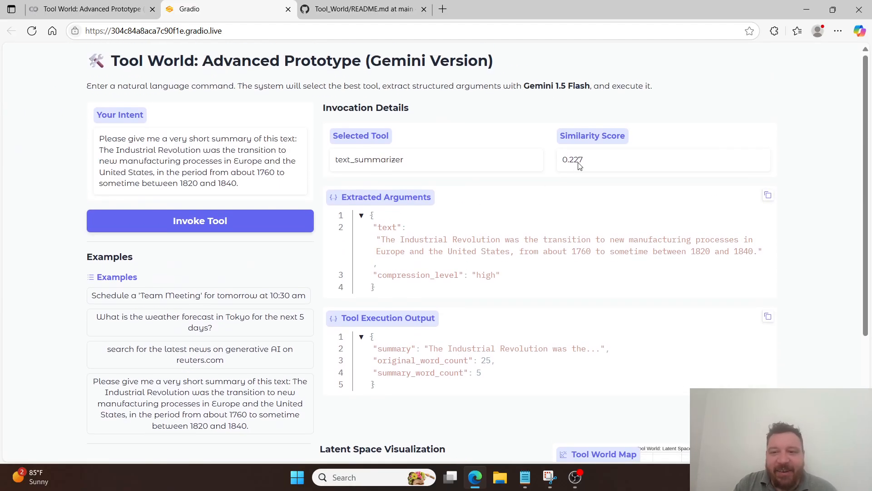
# - Rerun the reworded Industrial Revolution request, getting text_summarizer at 0.215 with medium compression
pyautogui.doubleClick(572, 160)
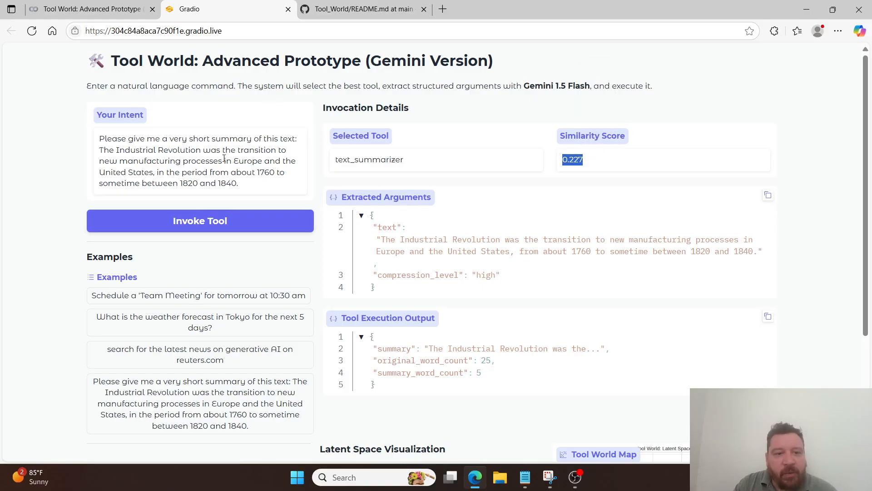
pyautogui.moveTo(194, 129)
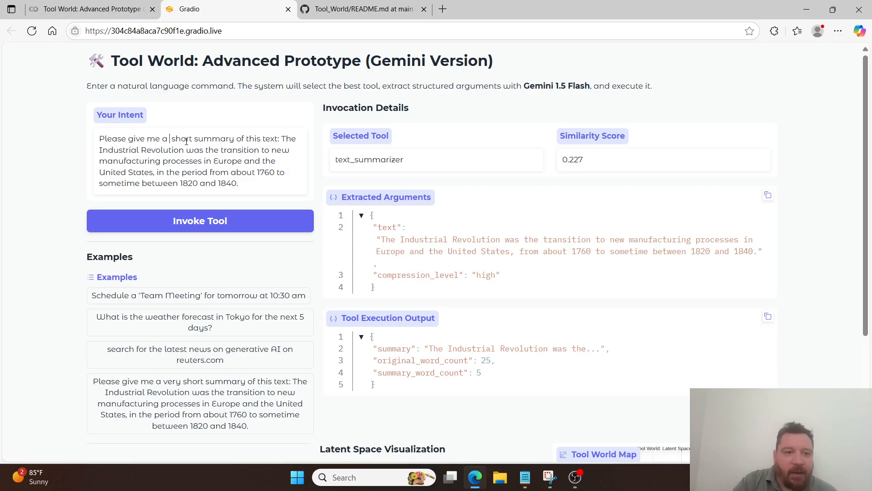
pyautogui.click(200, 220)
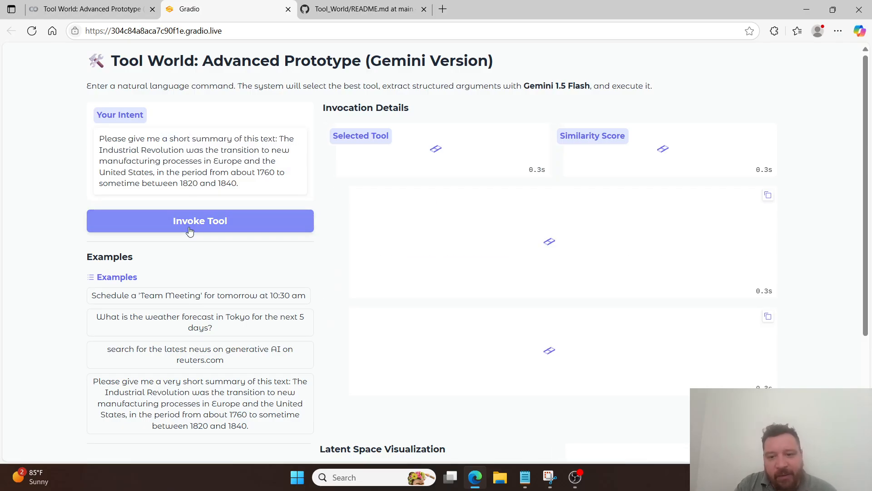
pyautogui.click(200, 221)
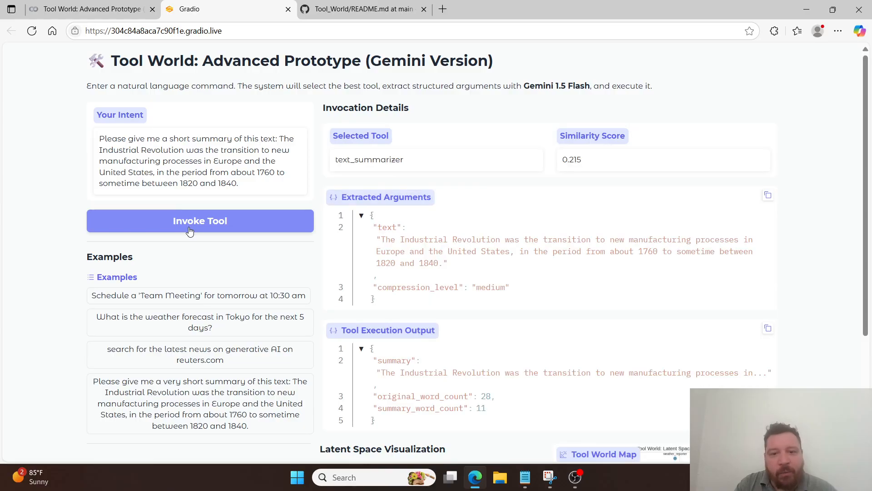
pyautogui.doubleClick(490, 288)
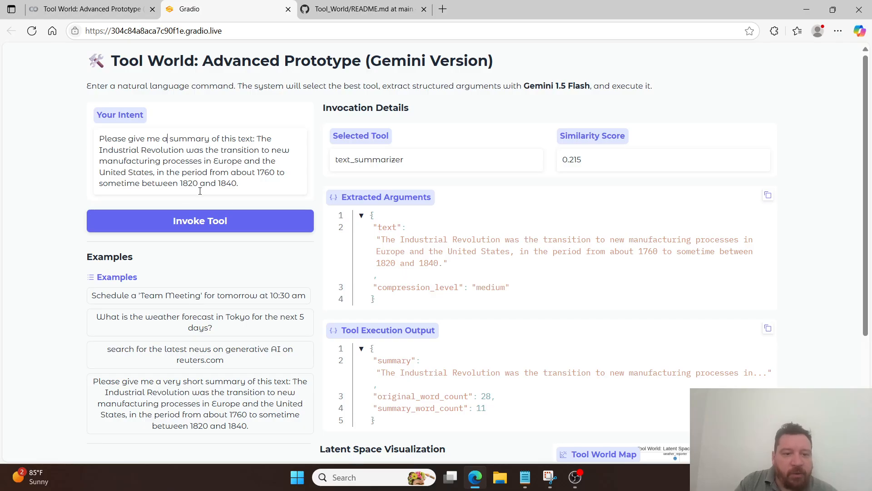
# - Rerun the plain summary request (text_summarizer, 0.224), highlight the summary, then show the README
pyautogui.click(200, 220)
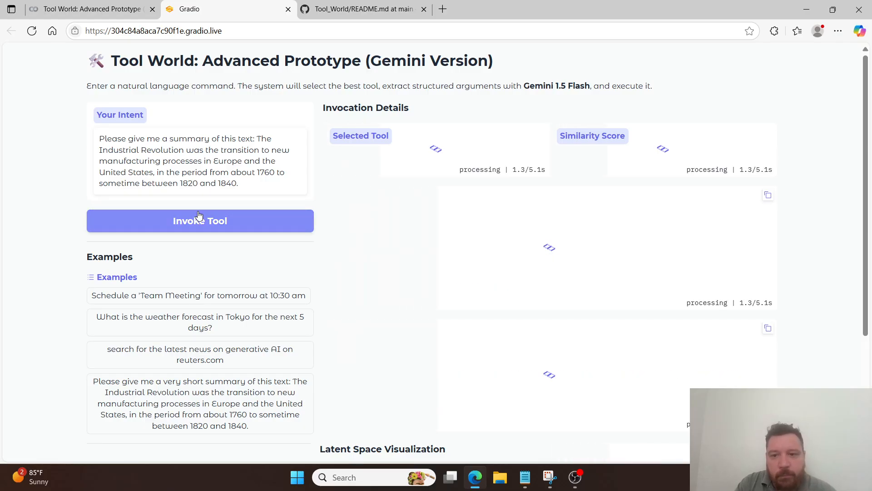
pyautogui.click(199, 221)
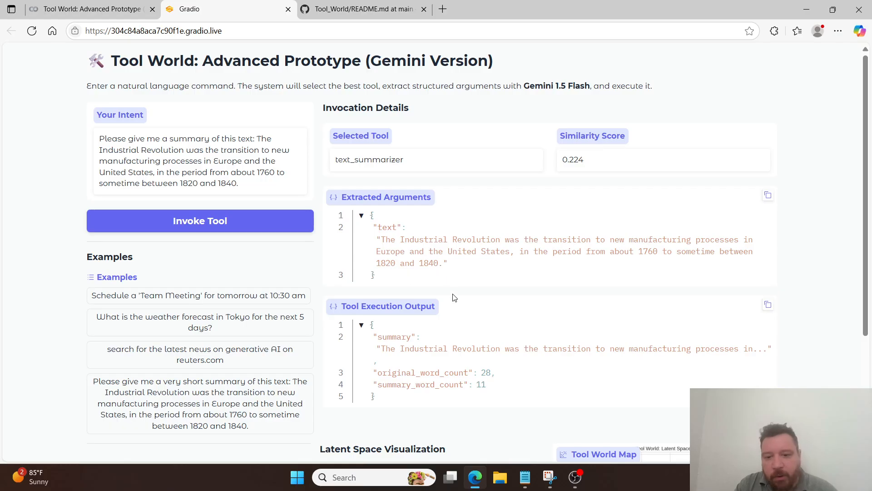
pyautogui.moveTo(500, 383)
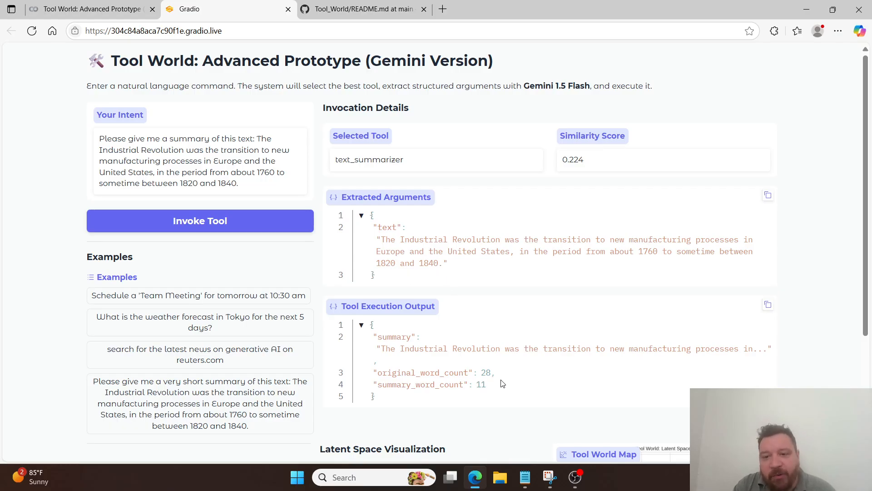
pyautogui.moveTo(501, 346)
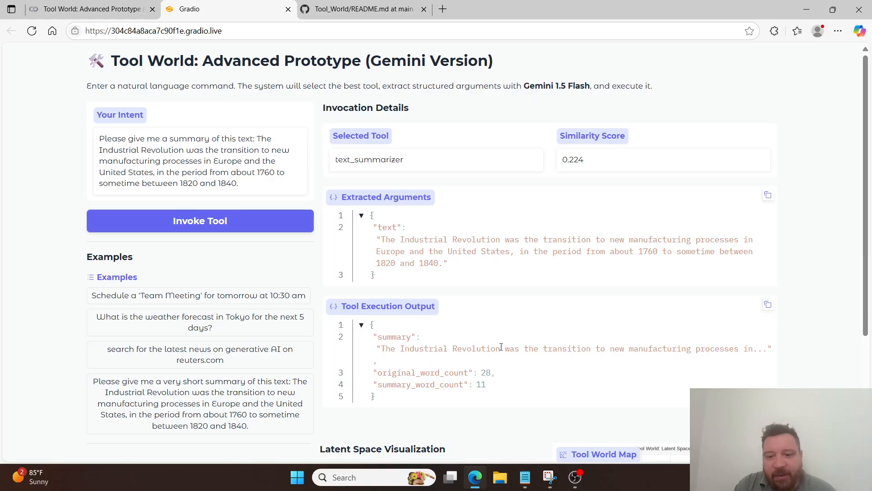
pyautogui.doubleClick(501, 349)
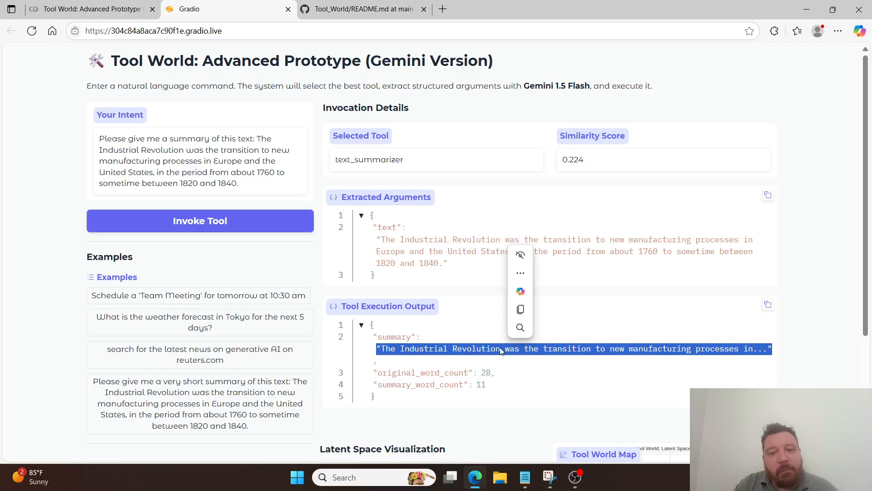
pyautogui.moveTo(369, 92)
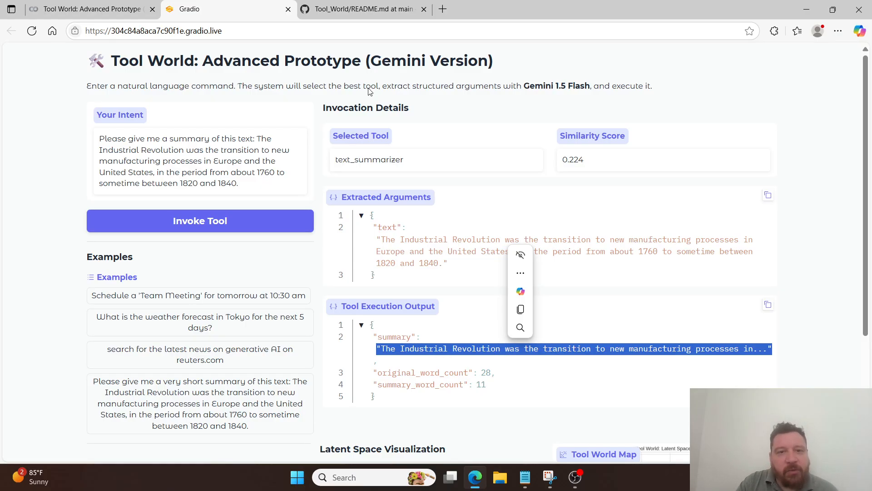
pyautogui.click(363, 9)
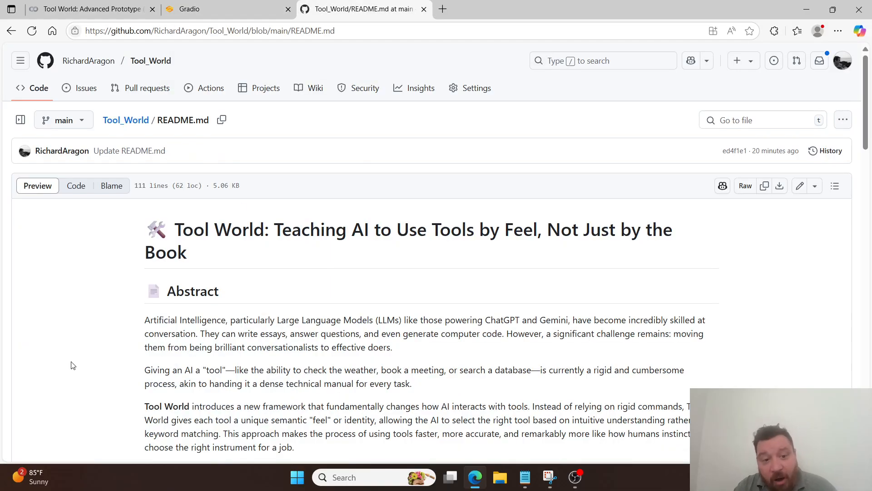
# - Scroll the Tool World README down to the Abstract and Introduction heading
pyautogui.scroll(-3)
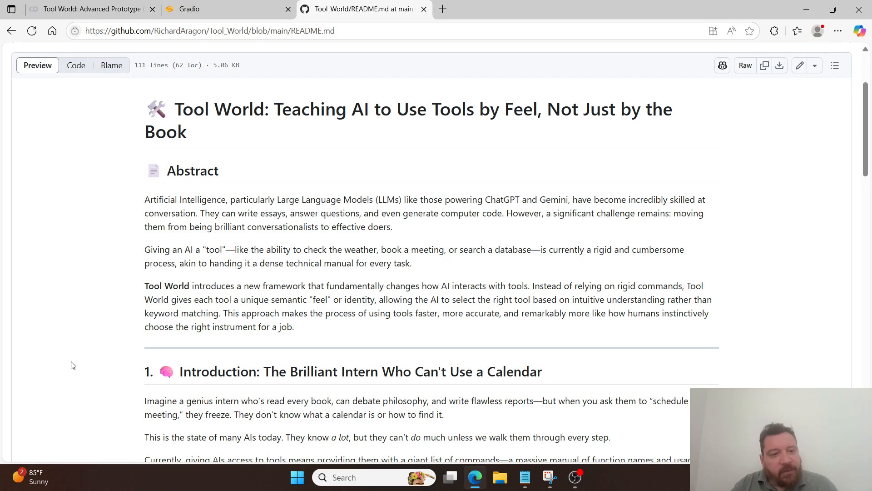
# - Scroll through the Introduction and 'Toolbox Full of Identical Handles' Problem section
pyautogui.scroll(-3)
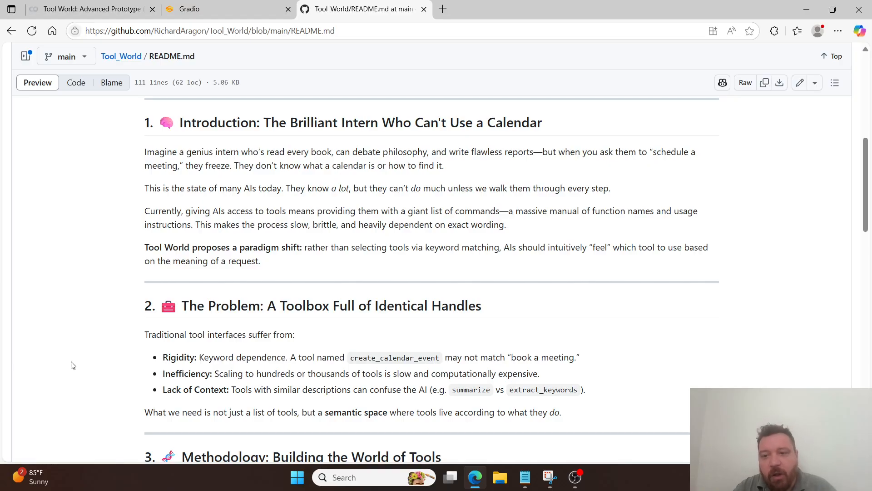
pyautogui.scroll(-3)
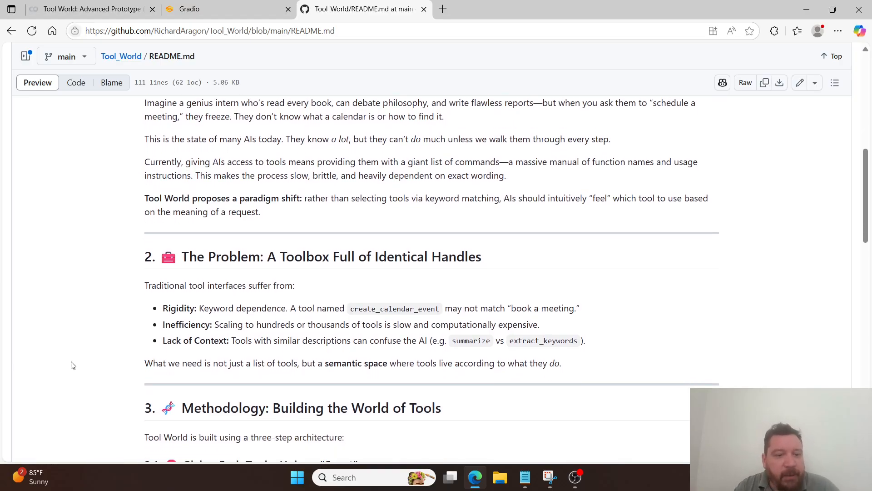
# - Scroll through Methodology subsections 3.1–3.3 to the Results map and Discussion & Implications
pyautogui.scroll(-3)
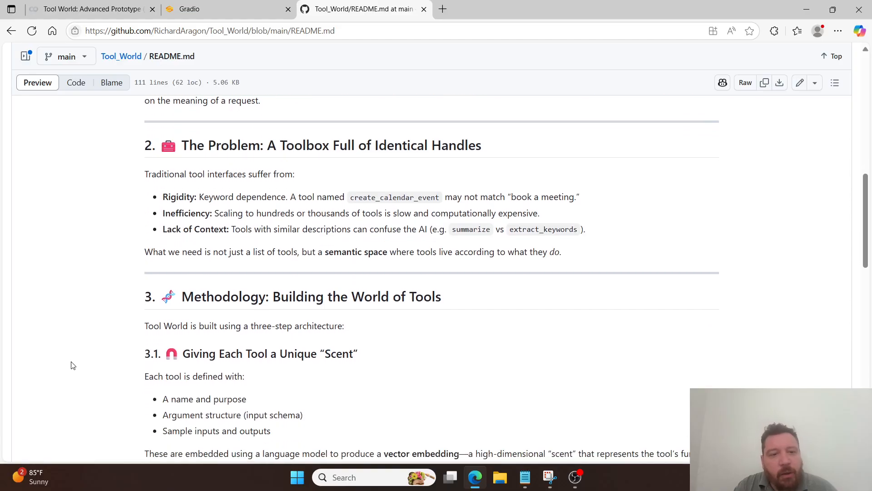
pyautogui.scroll(-3)
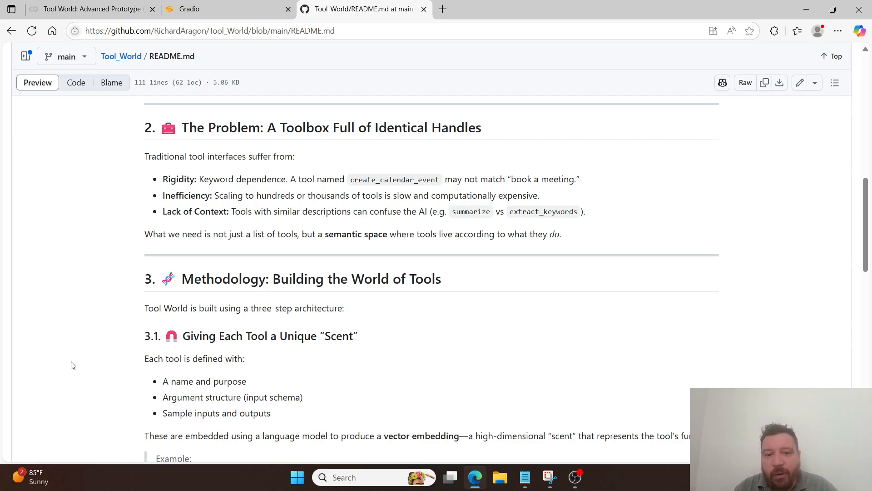
pyautogui.scroll(-3)
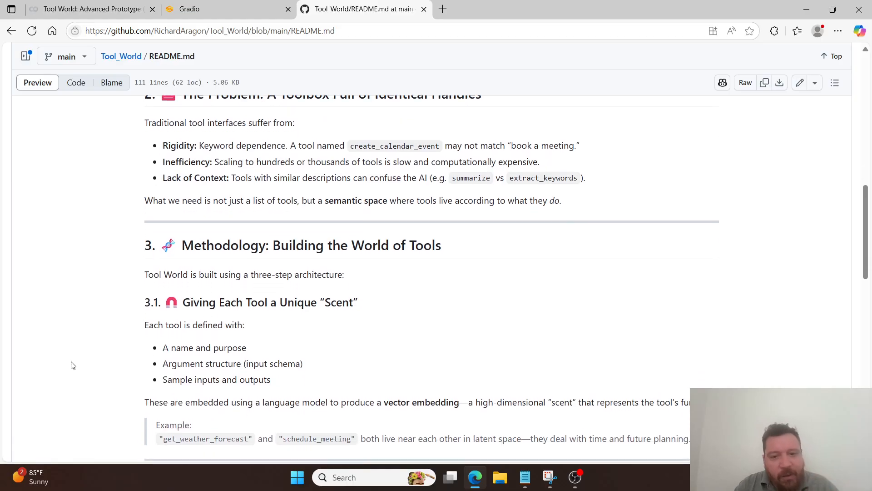
pyautogui.scroll(-3)
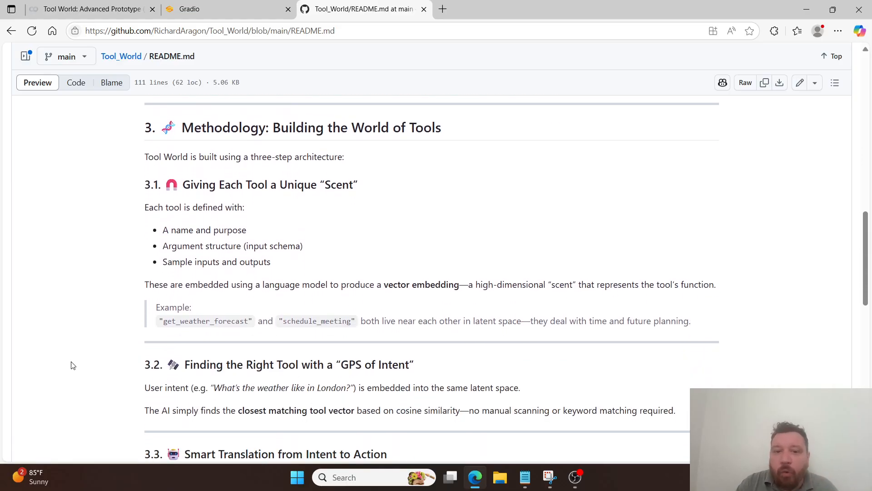
pyautogui.scroll(-3)
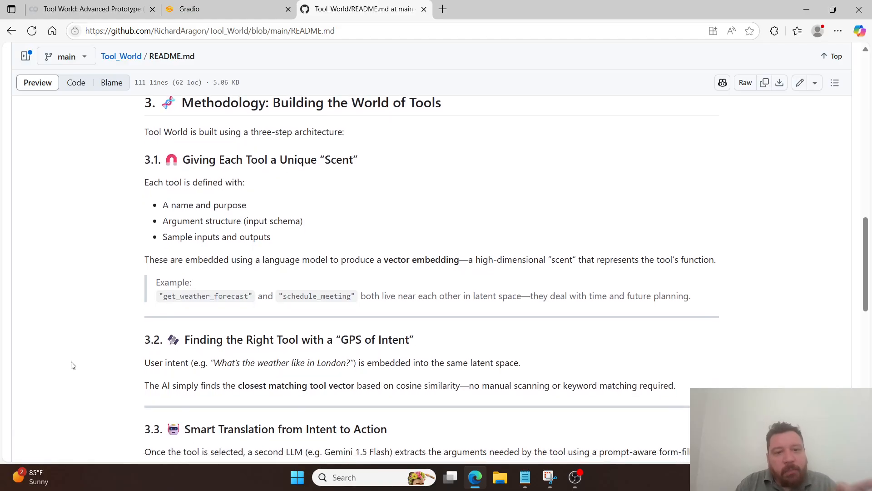
pyautogui.scroll(-3)
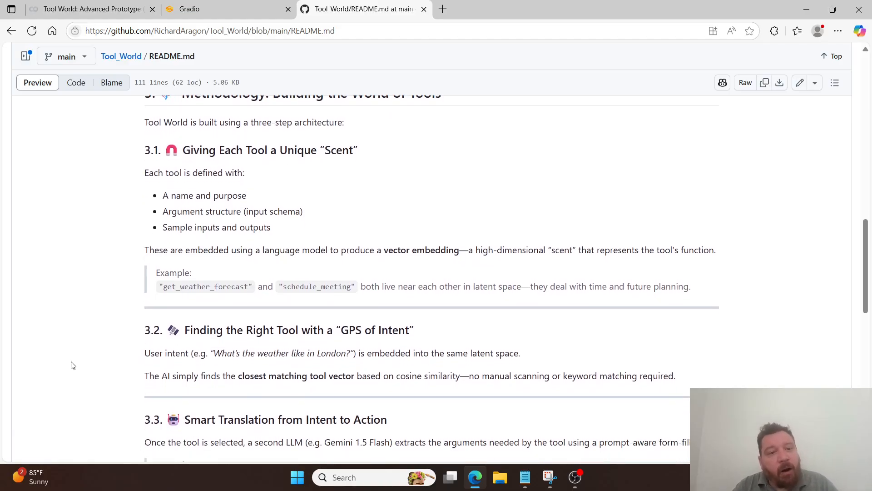
pyautogui.scroll(-3)
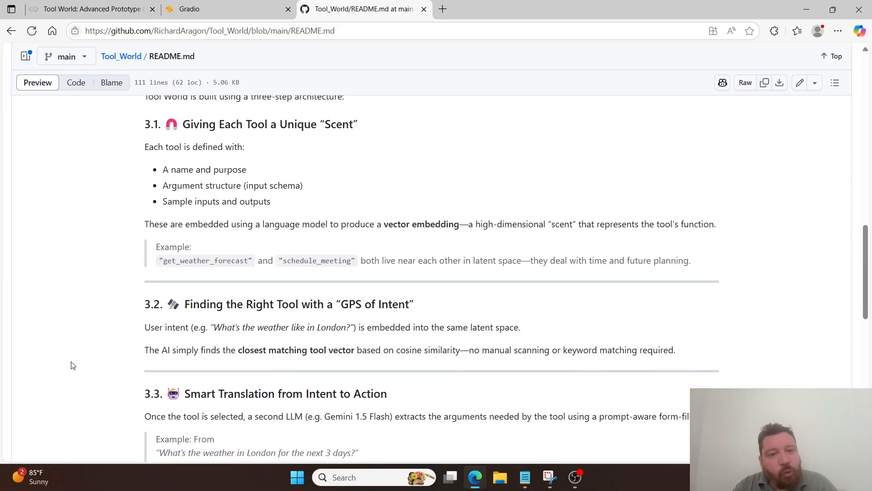
pyautogui.scroll(-3)
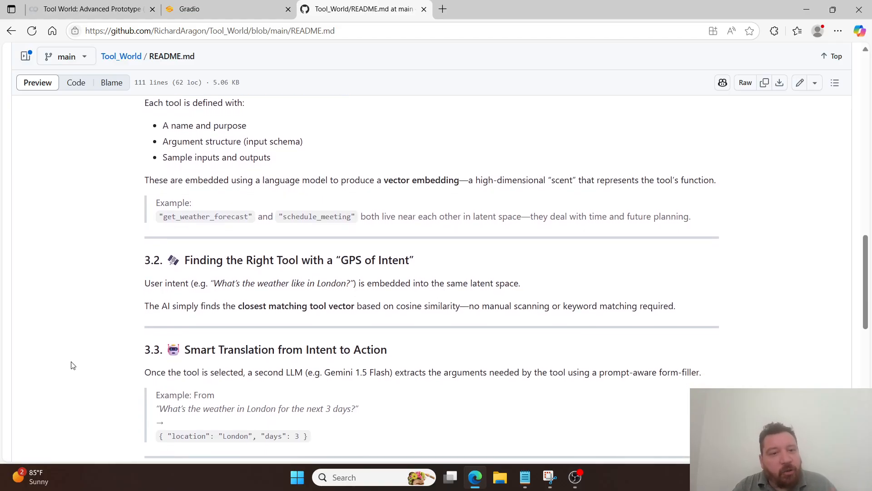
pyautogui.scroll(3)
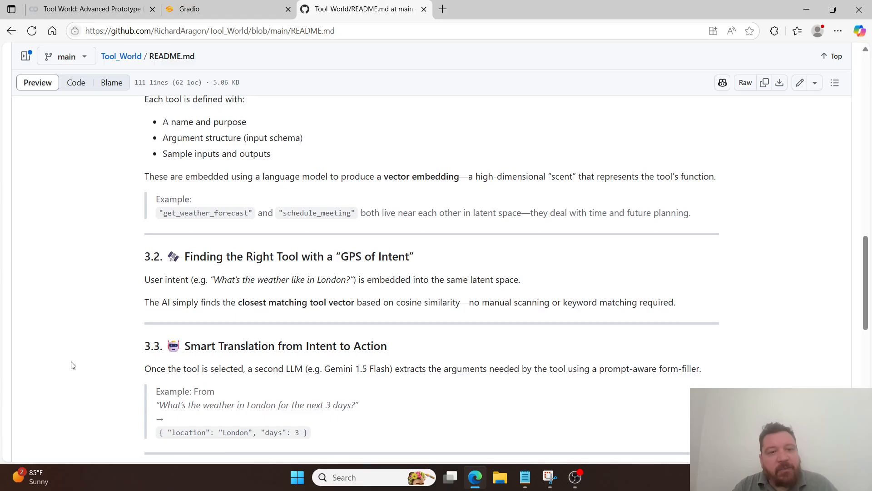
pyautogui.scroll(-3)
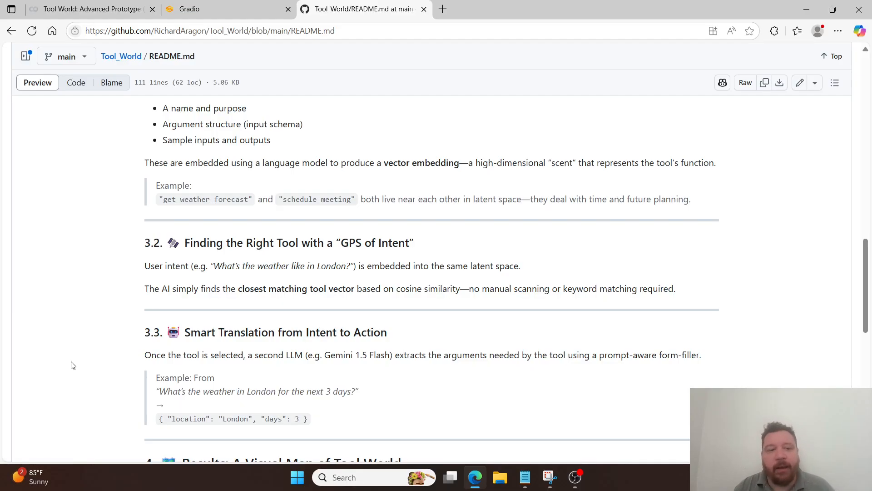
pyautogui.scroll(-3)
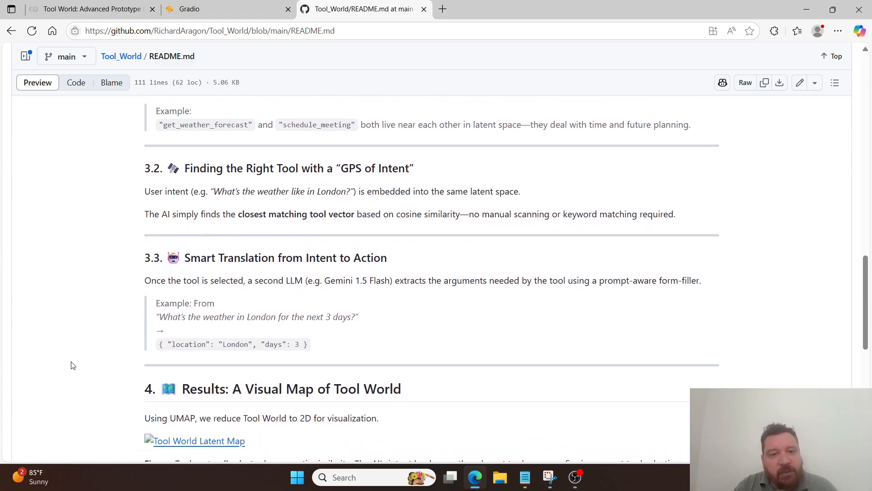
pyautogui.scroll(-3)
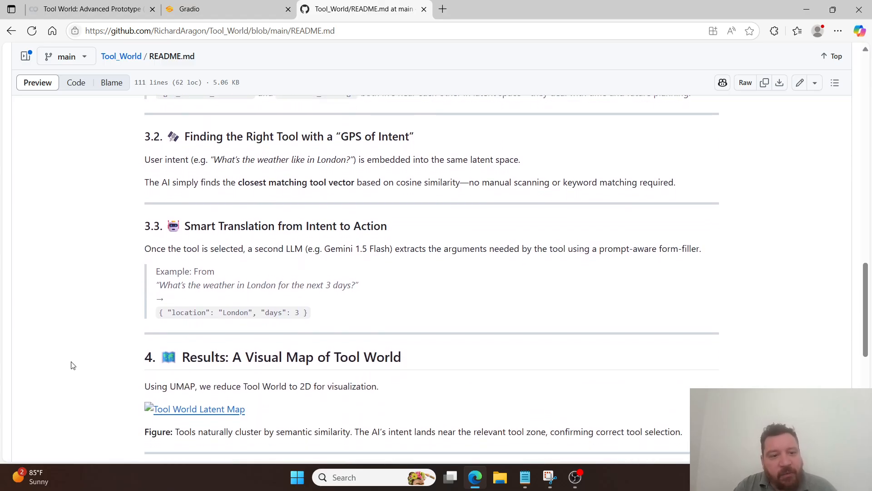
pyautogui.scroll(-3)
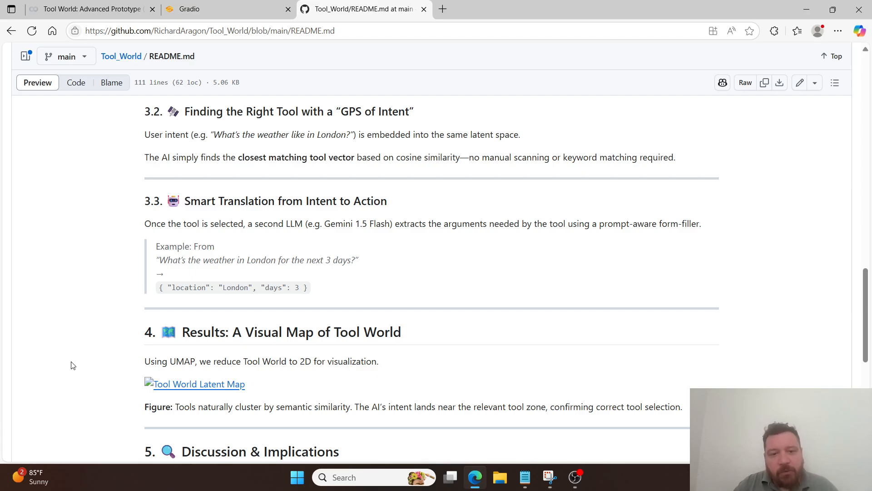
pyautogui.scroll(-3)
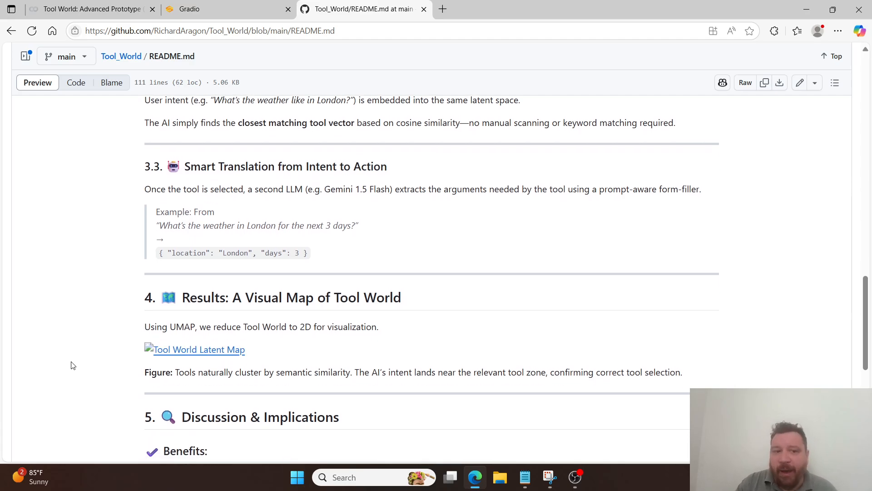
pyautogui.scroll(-3)
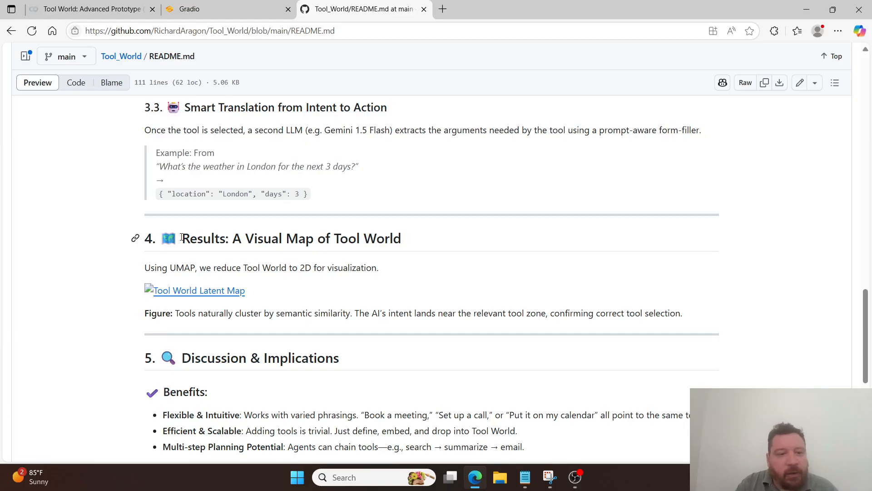
pyautogui.doubleClick(233, 193)
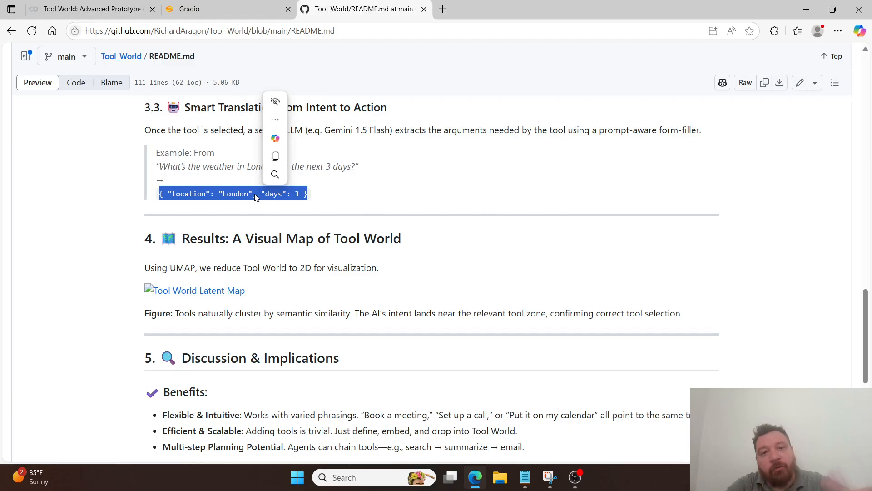
pyautogui.moveTo(219, 80)
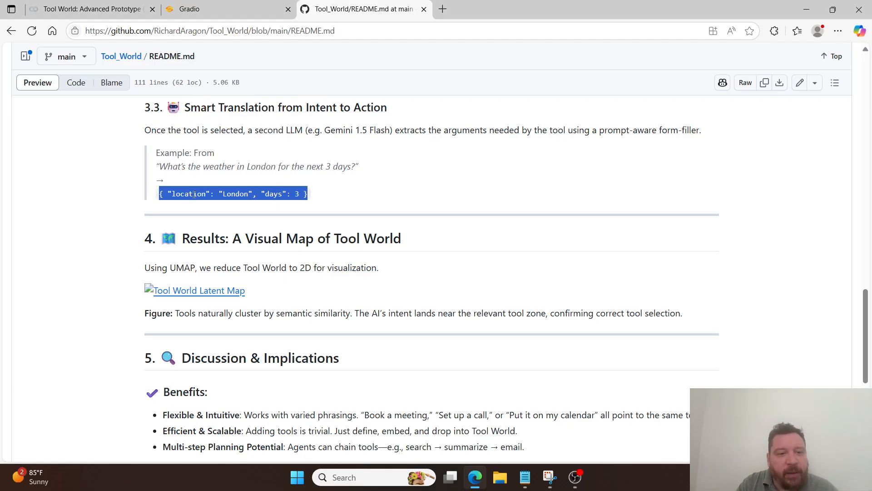
pyautogui.scroll(-3)
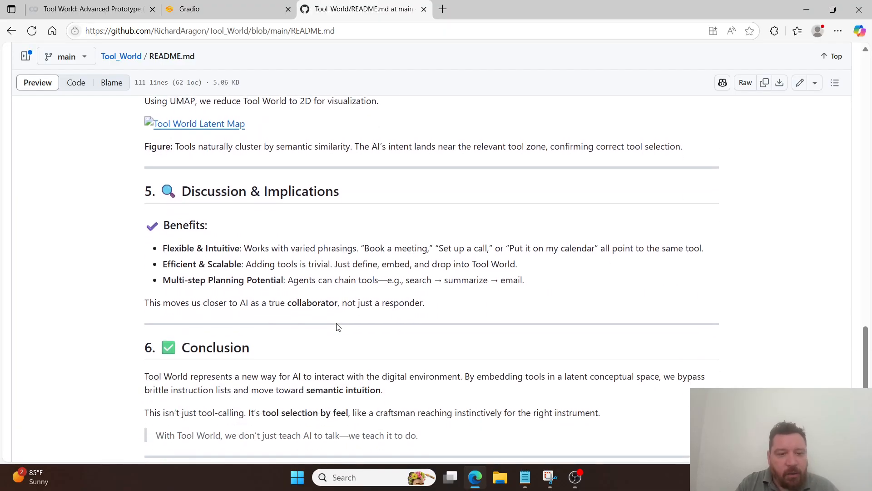
pyautogui.scroll(-3)
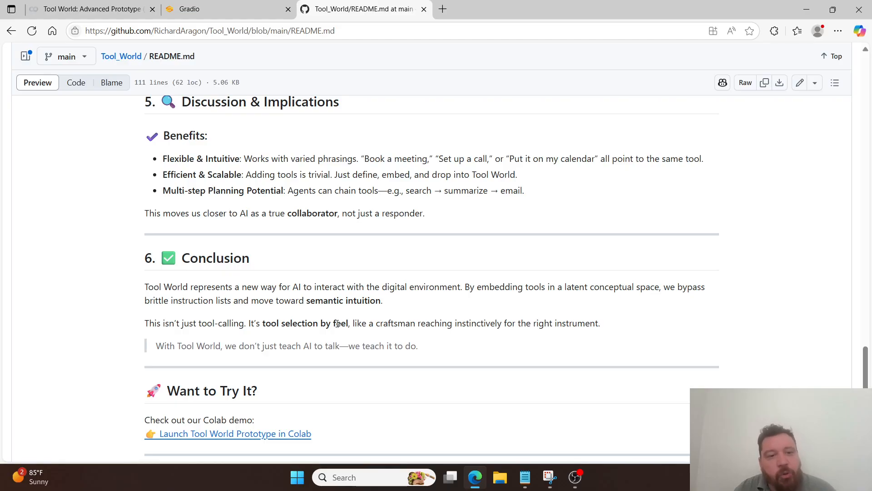
pyautogui.scroll(-3)
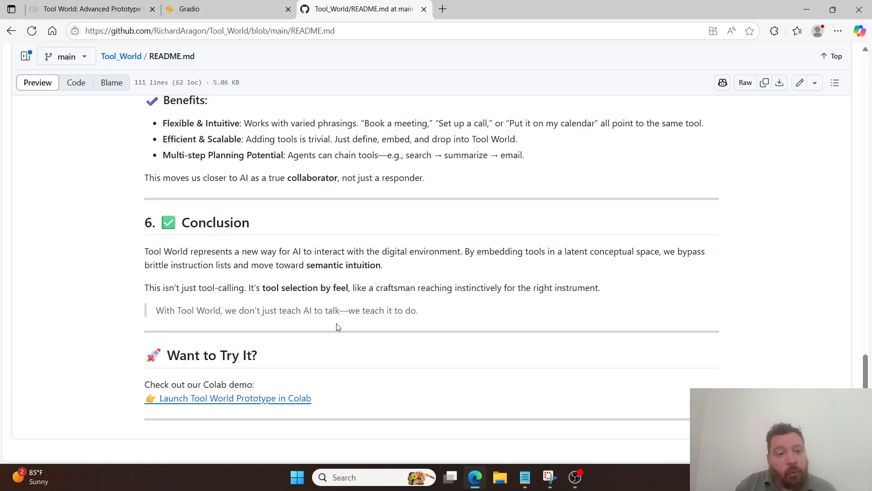
pyautogui.moveTo(305, 320)
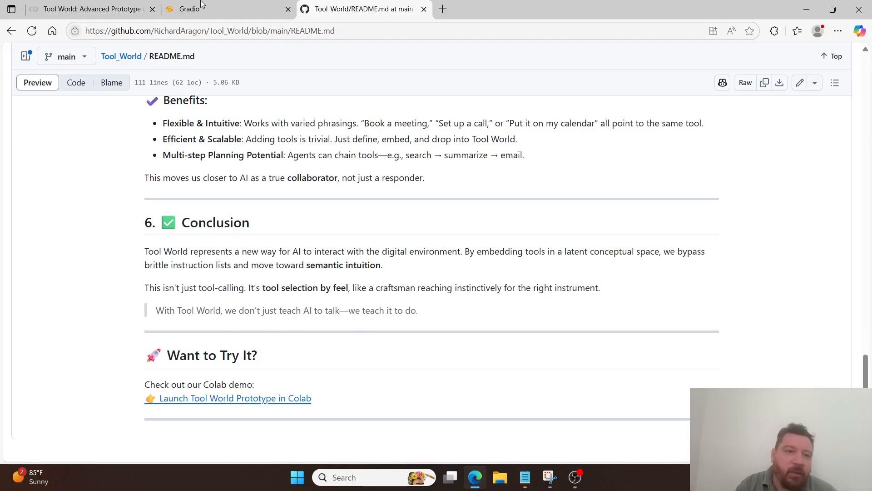
# - Switch to the Gradio demo and scroll over the summarizer result and Tool World Map
pyautogui.click(91, 9)
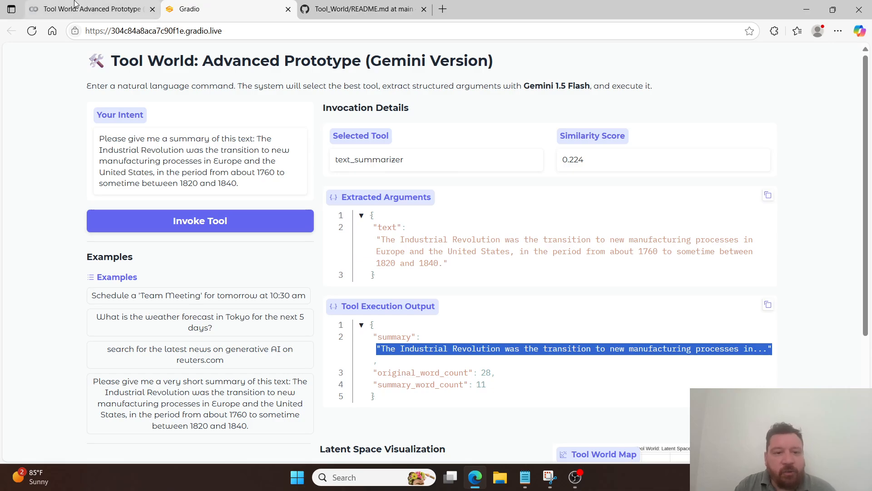
pyautogui.scroll(-3)
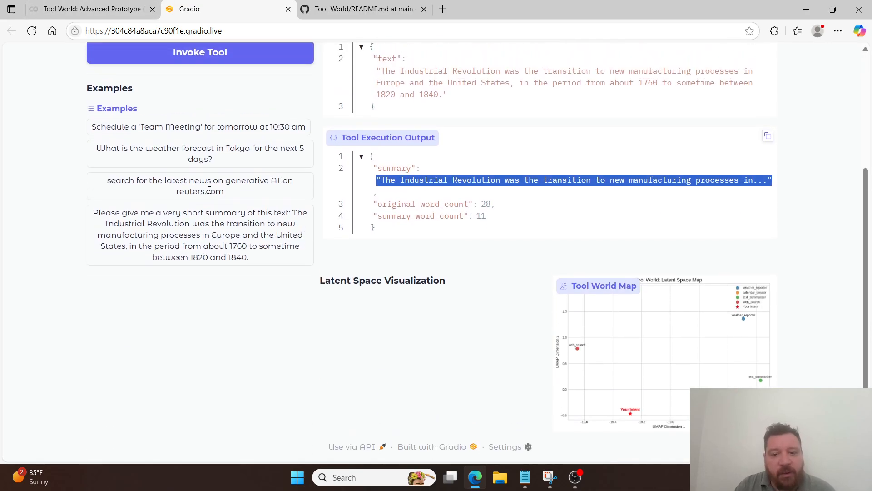
pyautogui.scroll(3)
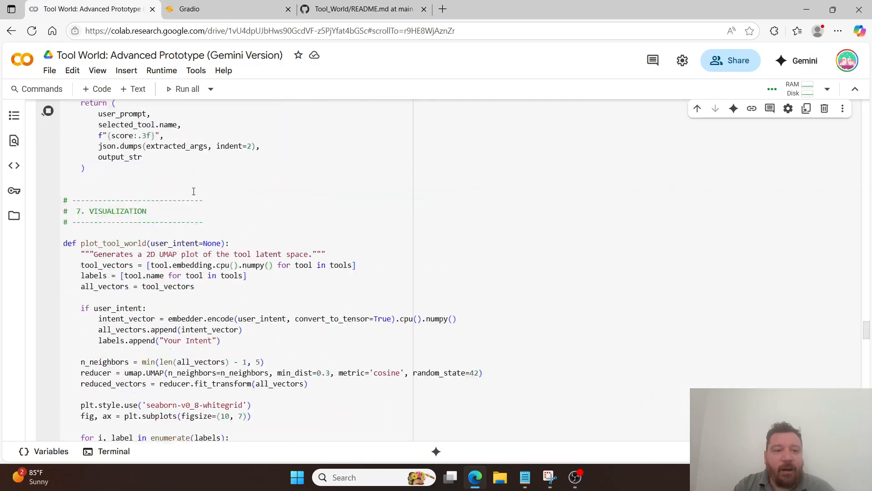
# - Scroll the Colab notebook up to its introductory overview and Key Features list
pyautogui.scroll(3)
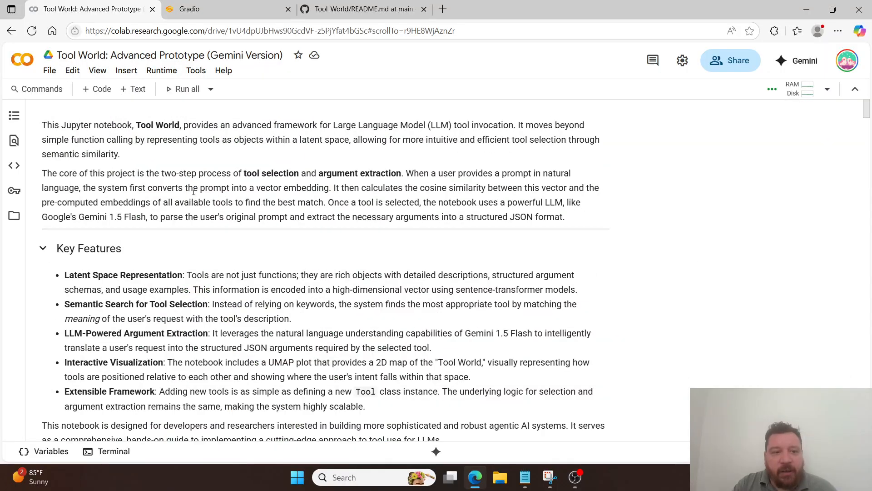
pyautogui.moveTo(295, 164)
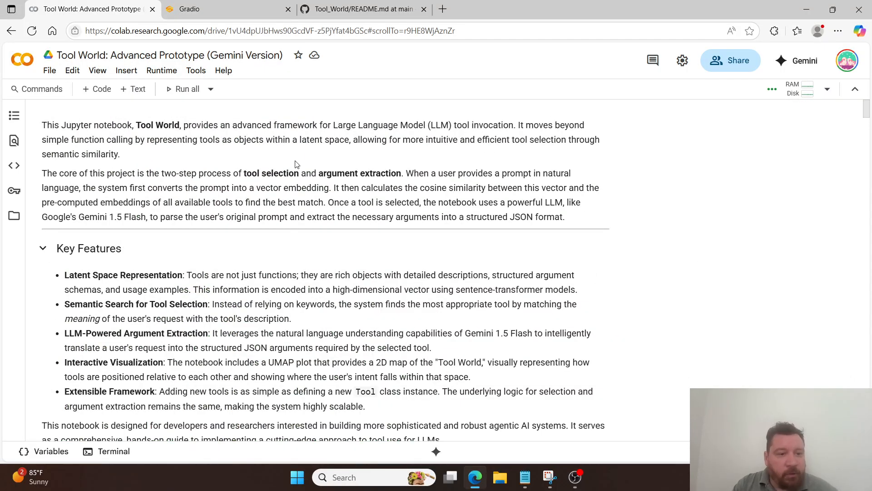
pyautogui.moveTo(405, 279)
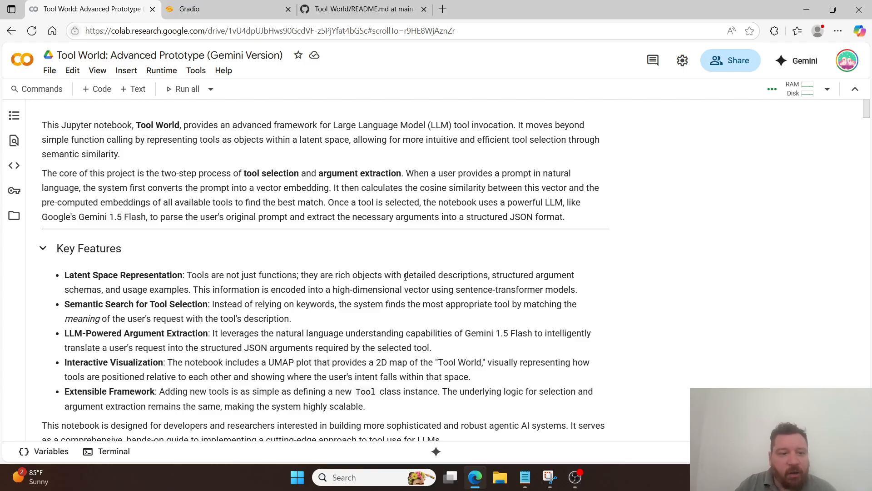
# - Scroll past Gemini setup, embedding model, Tool class and tool functions to toolset definitions
pyautogui.scroll(-3)
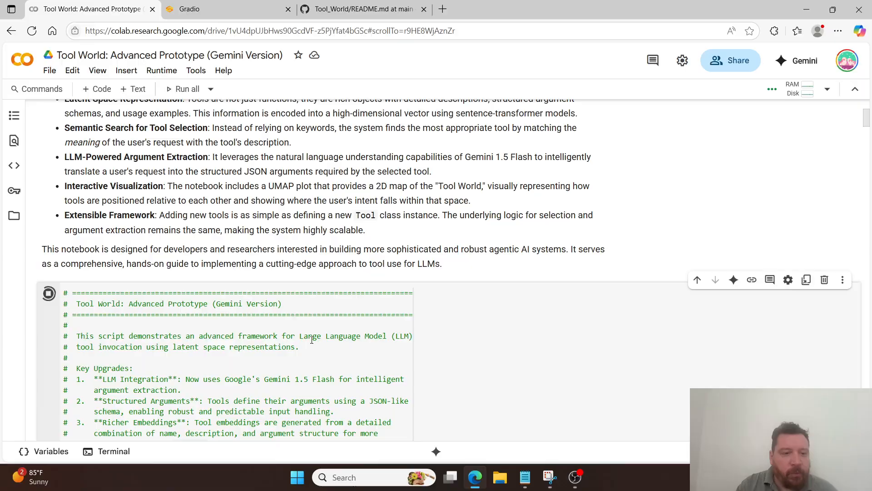
pyautogui.scroll(-3)
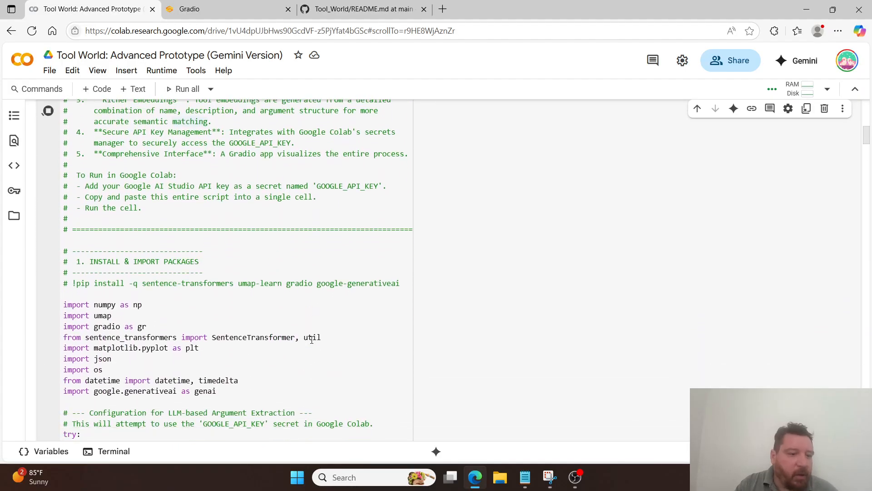
pyautogui.scroll(-3)
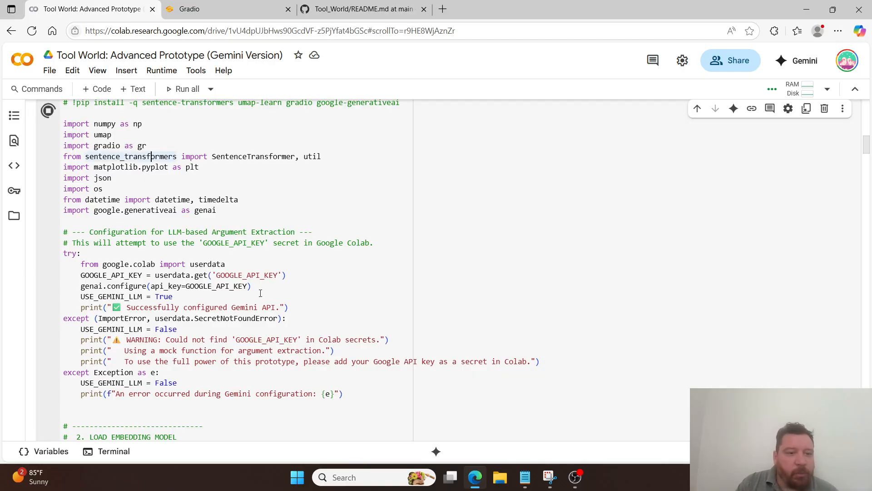
pyautogui.scroll(-3)
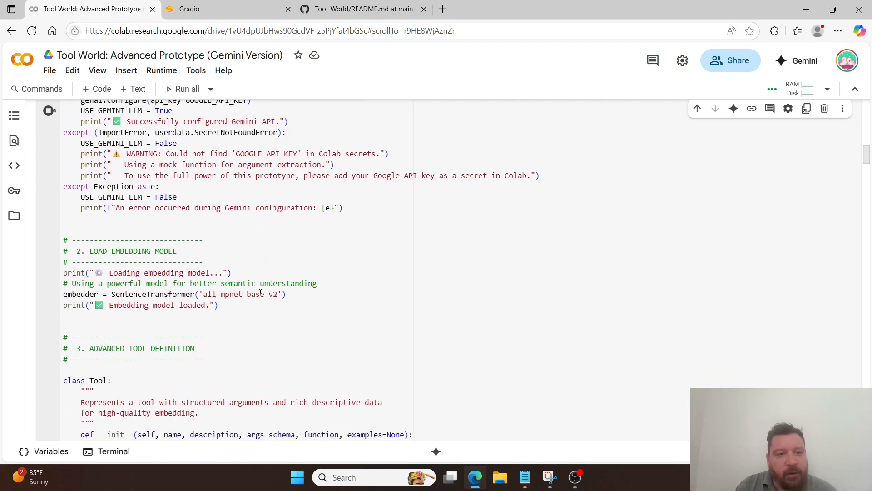
pyautogui.scroll(3)
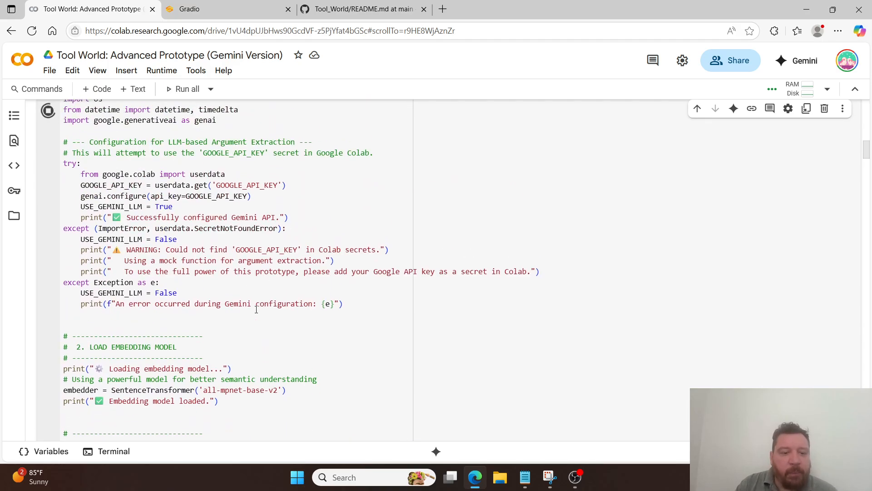
pyautogui.scroll(-3)
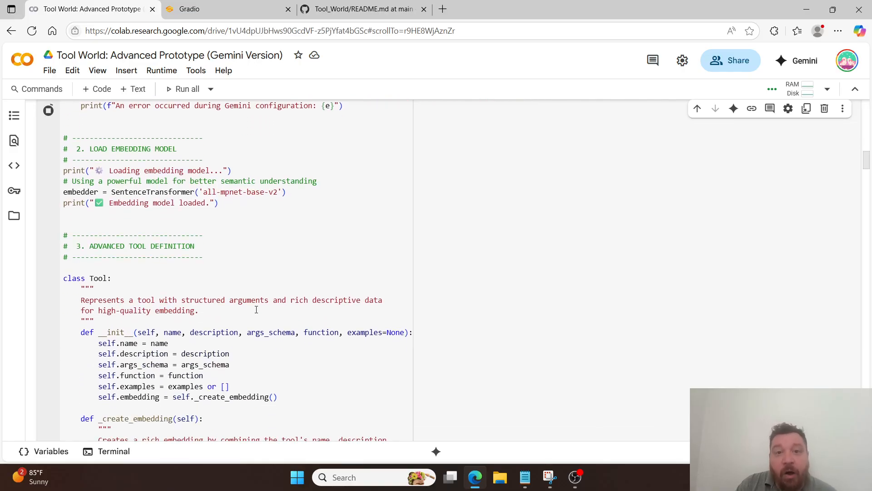
pyautogui.scroll(-3)
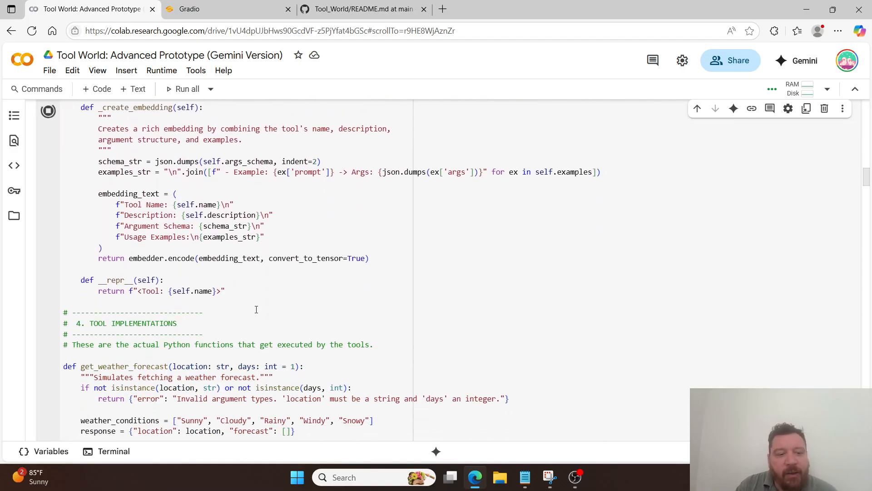
pyautogui.scroll(-3)
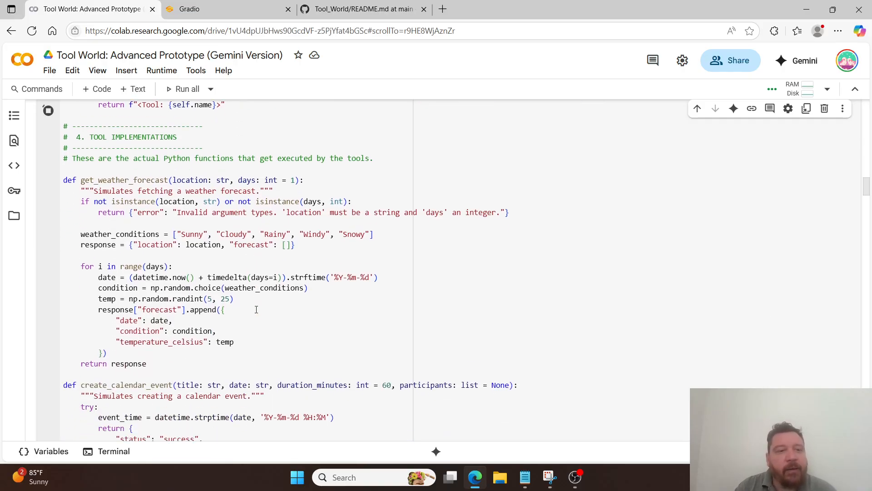
pyautogui.scroll(-3)
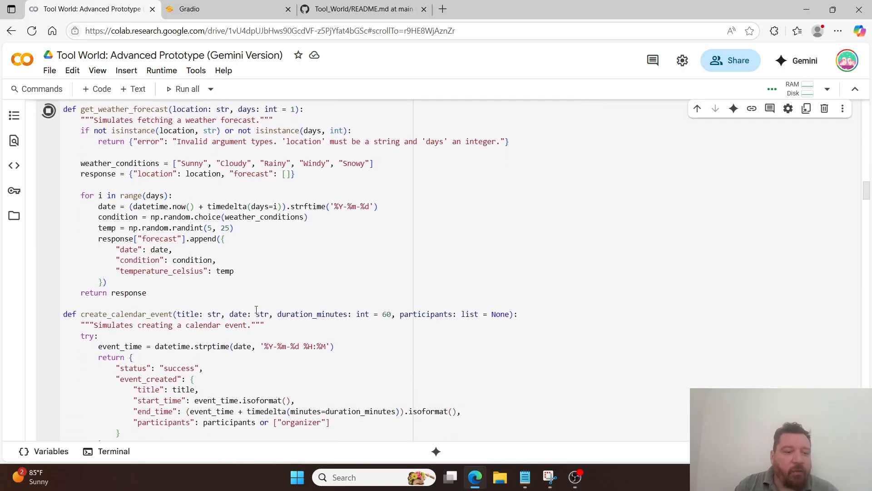
pyautogui.scroll(-3)
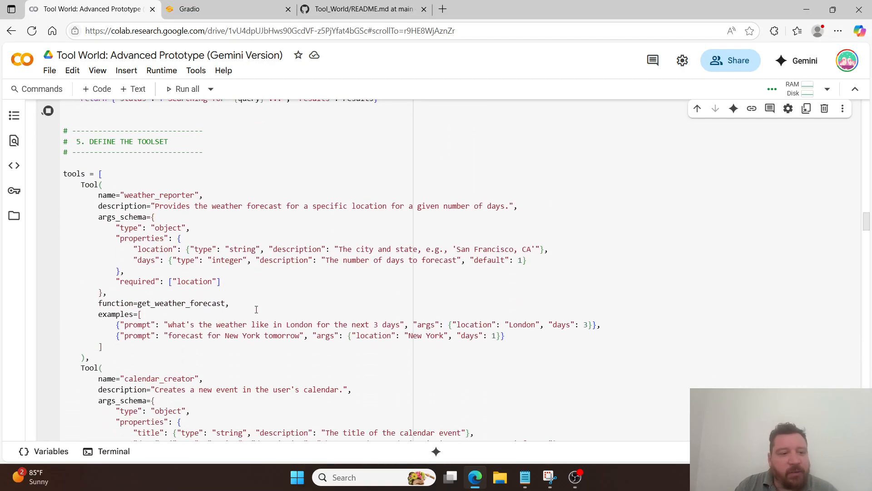
# - Scroll to the tools list and highlight the weather_reporter Tool definition with its London/New York examples
pyautogui.scroll(-3)
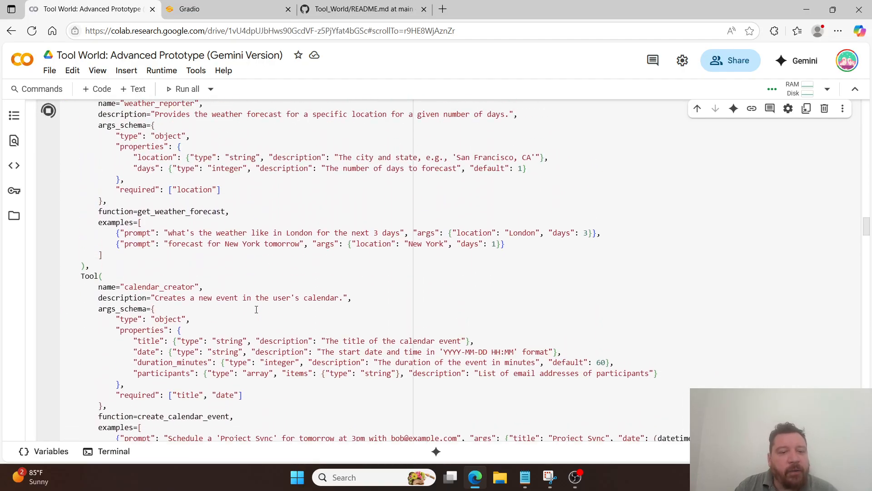
pyautogui.scroll(3)
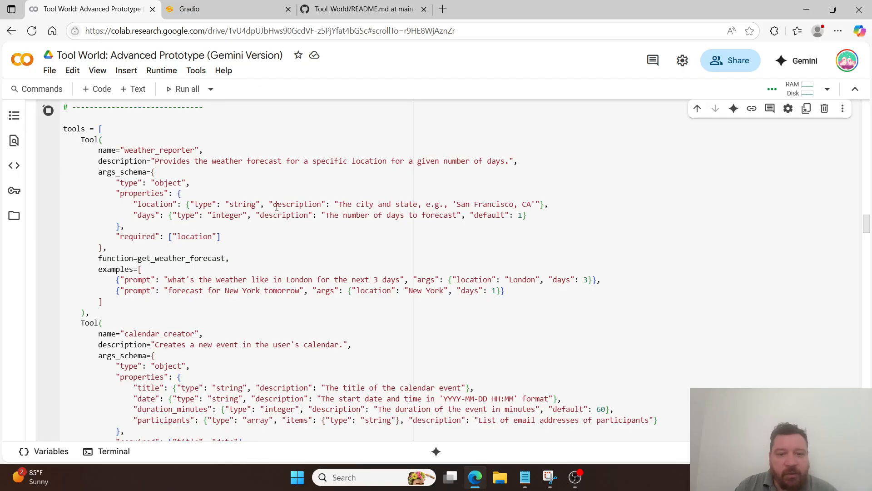
pyautogui.moveTo(399, 210)
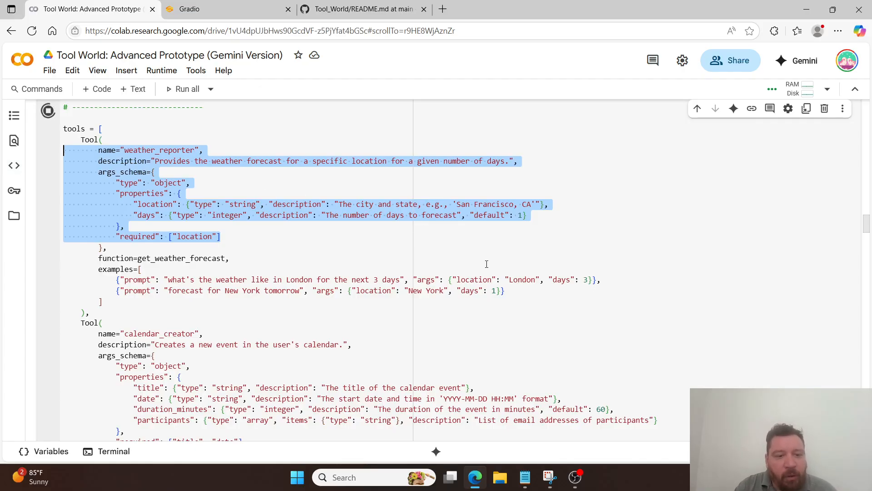
pyautogui.click(170, 279)
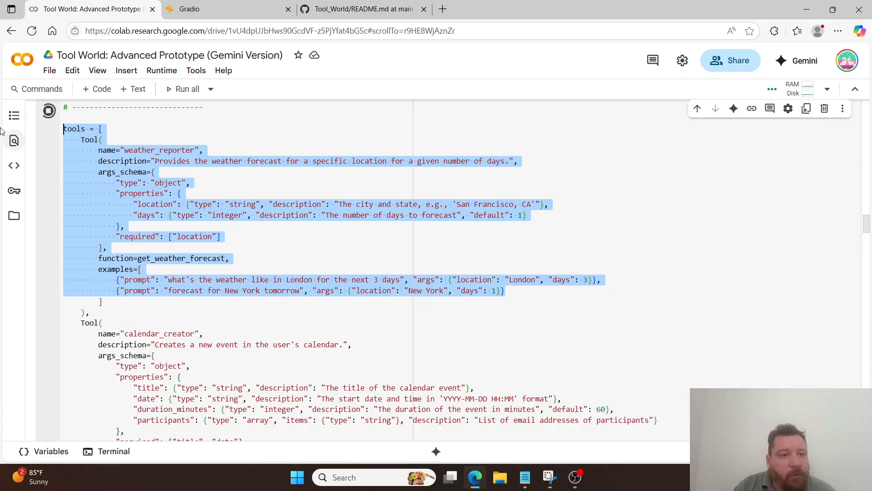
pyautogui.moveTo(114, 144)
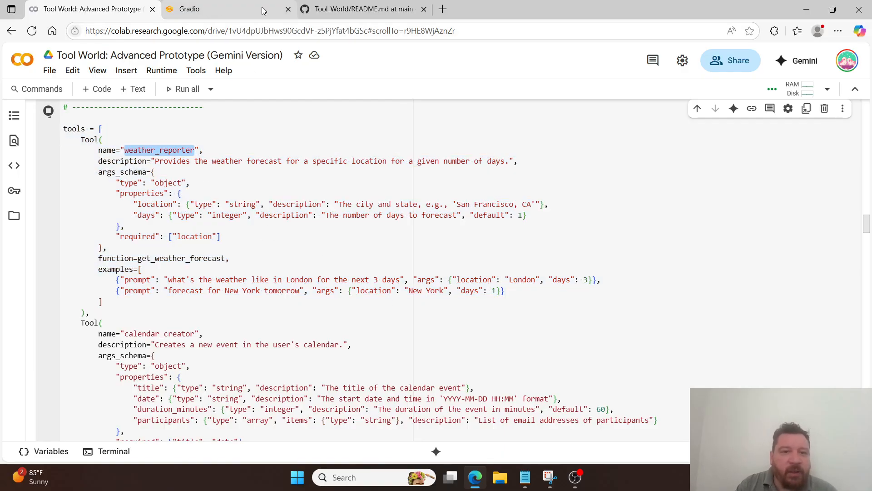
# - Return to the Tool World demo and scroll to the map showing weather_reporter and web_search
pyautogui.click(189, 9)
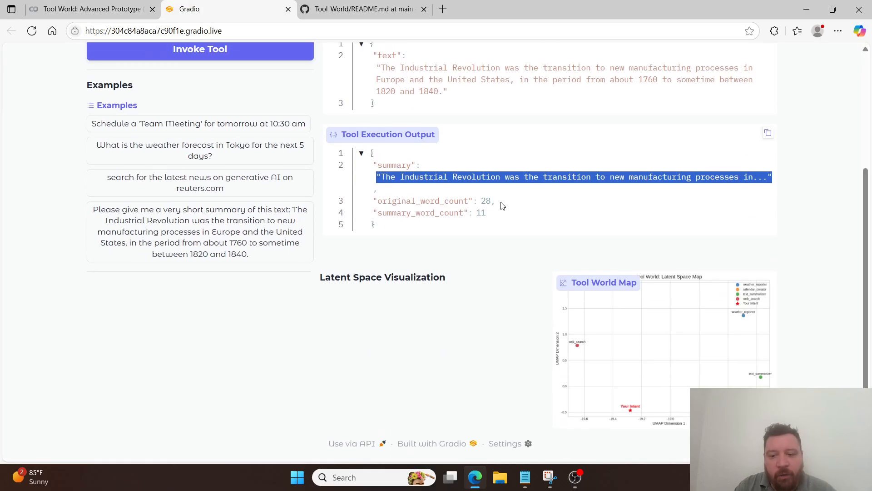
pyautogui.scroll(-3)
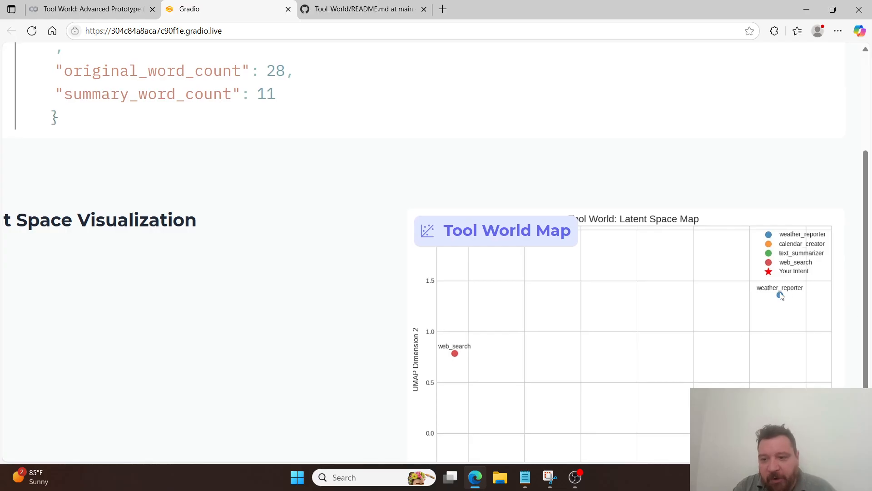
pyautogui.moveTo(784, 300)
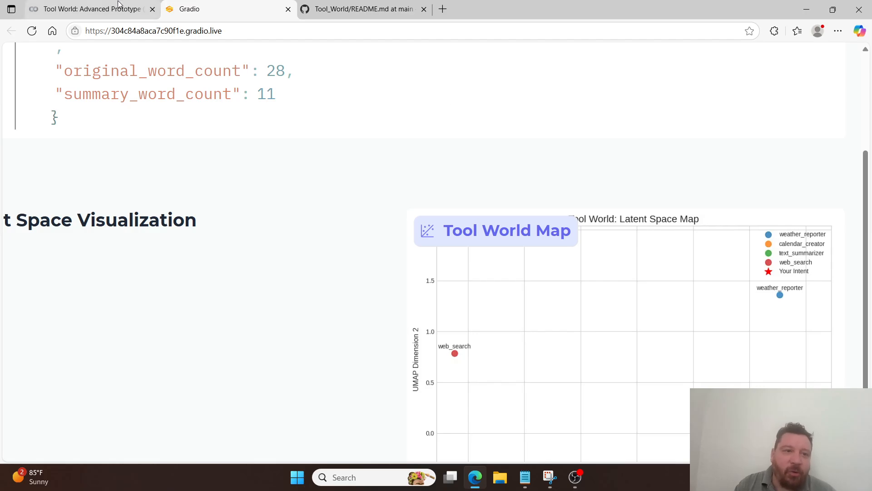
# - Return to the Colab notebook and highlight the LOAD EMBEDDING MODEL heading with the all-mpnet-base-v2 embedder
pyautogui.click(89, 9)
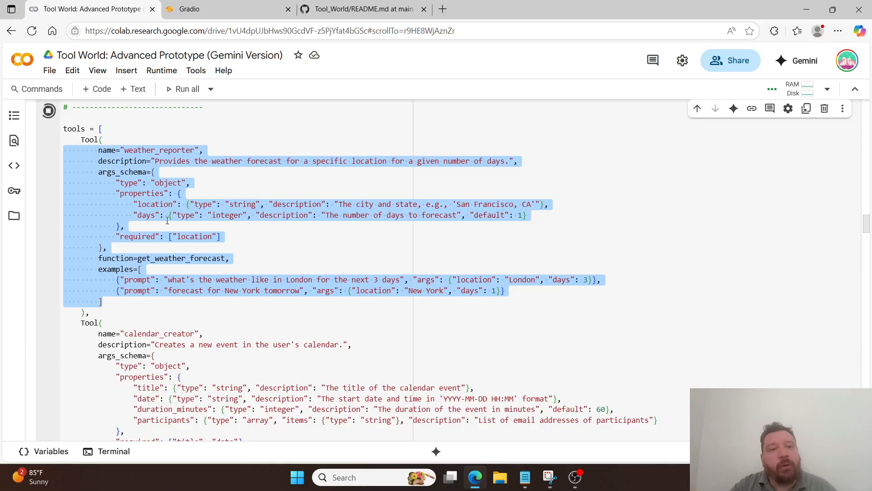
pyautogui.scroll(3)
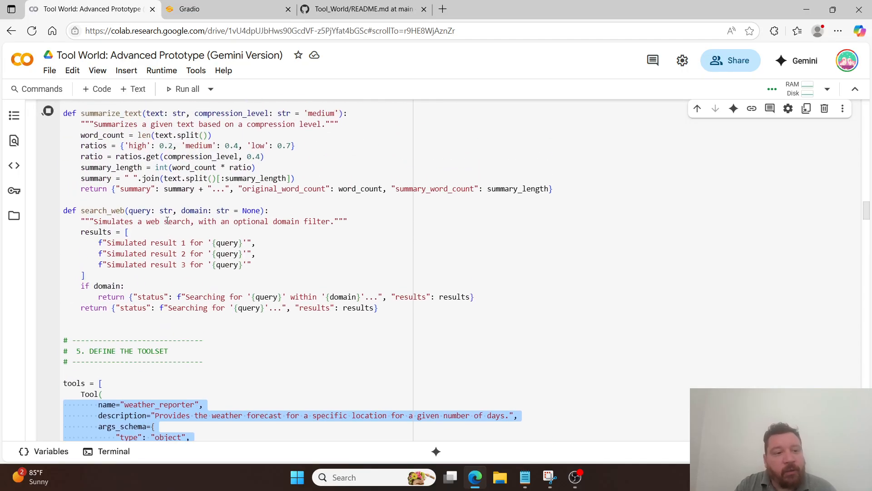
pyautogui.scroll(3)
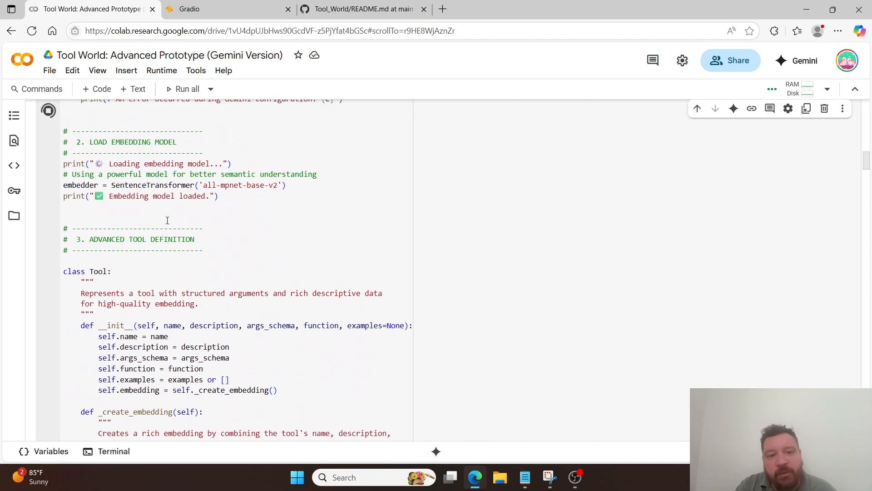
pyautogui.scroll(3)
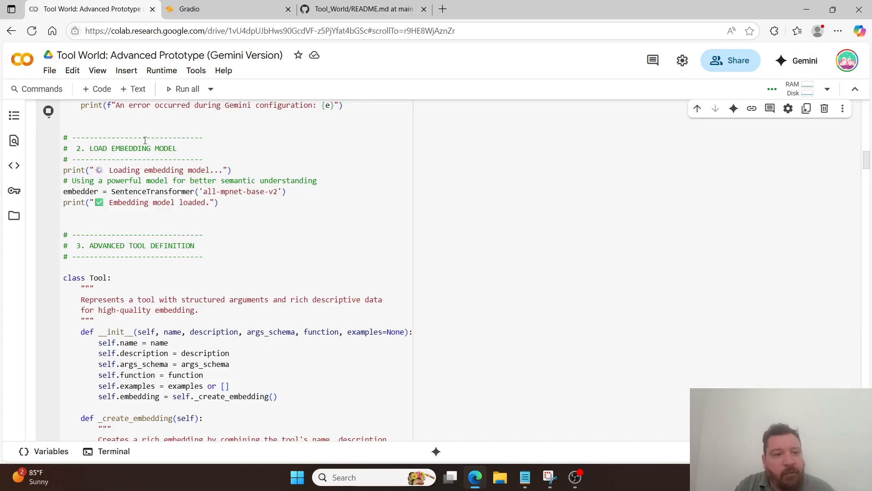
pyautogui.doubleClick(131, 148)
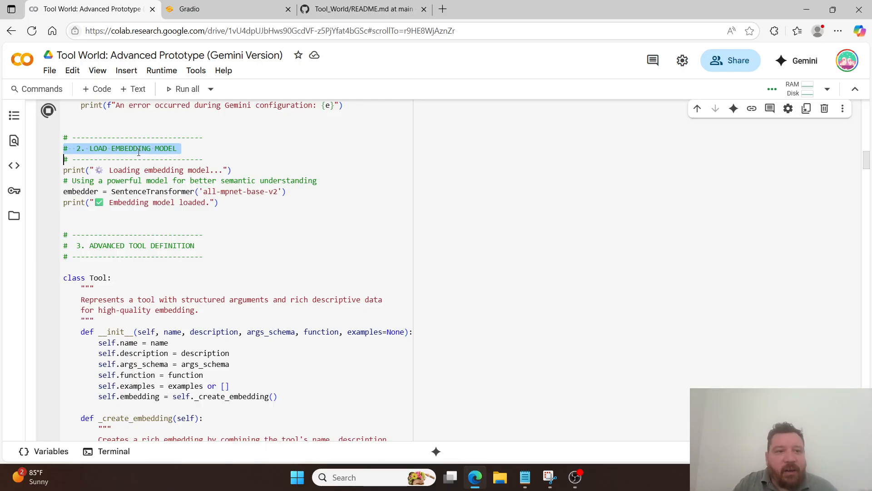
pyautogui.moveTo(247, 74)
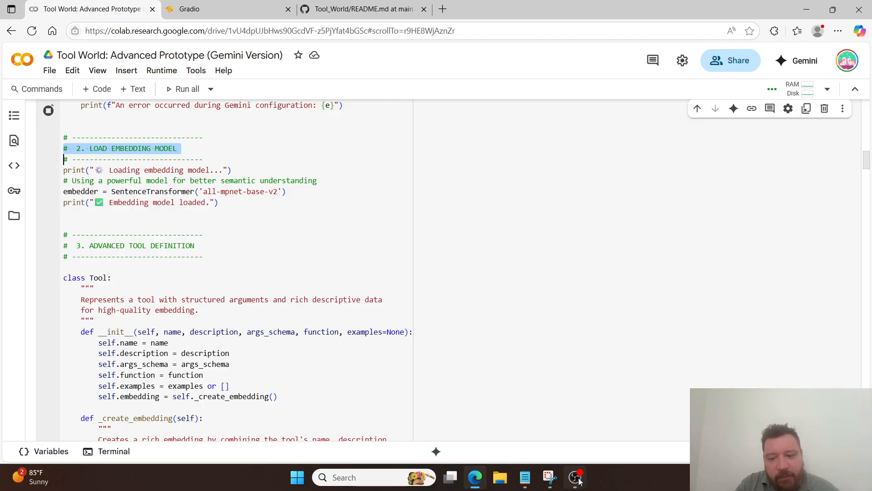
pyautogui.moveTo(577, 477)
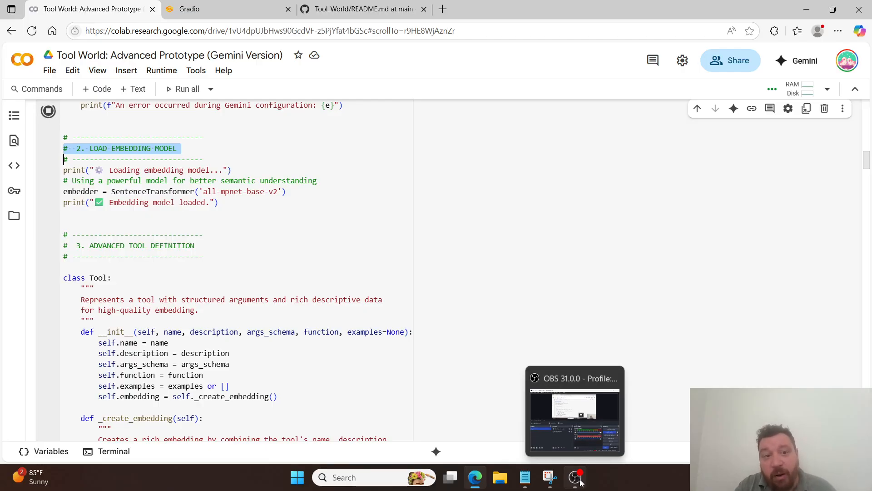